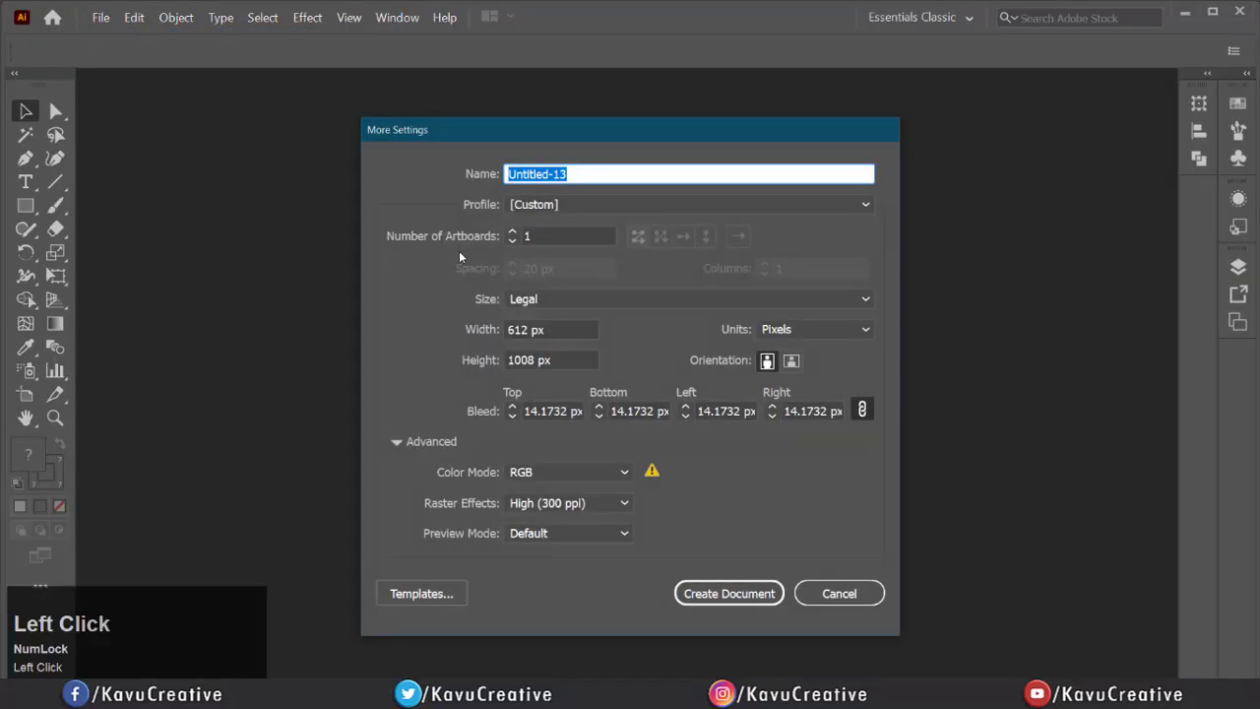
Name the new document 'Letter head' and choose the A4 page size
{"action": "type", "text": "Letter"}
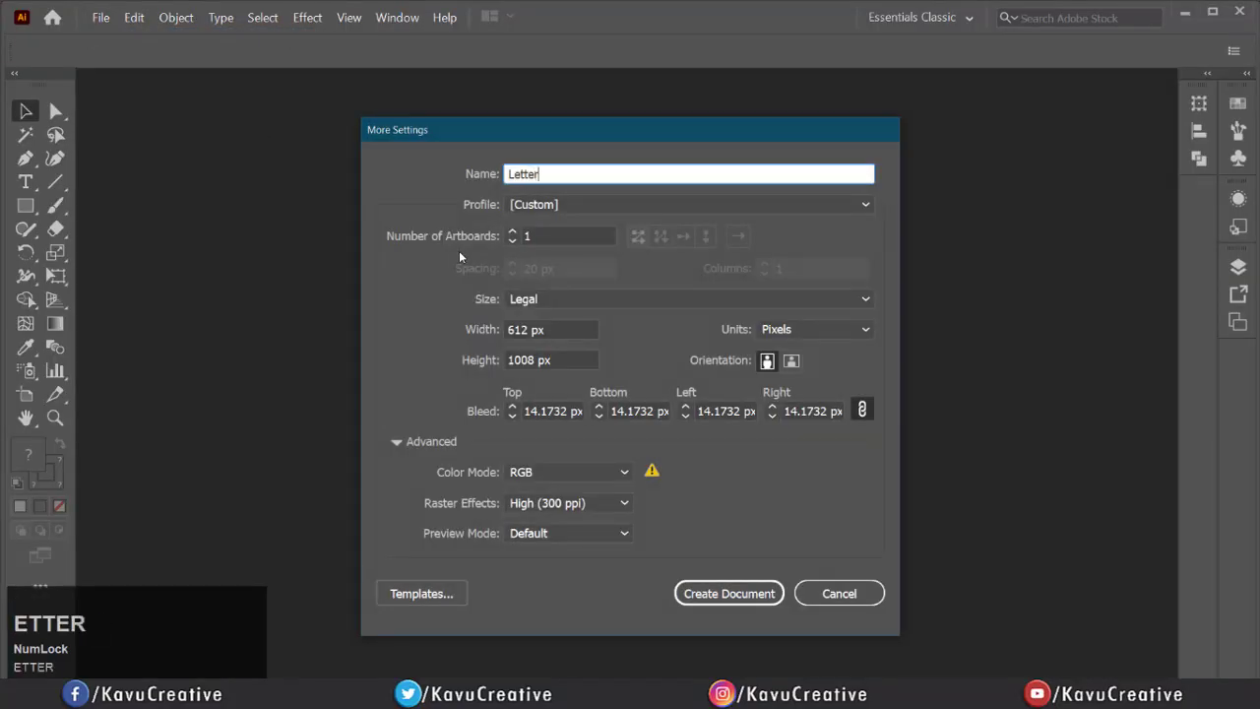
{"action": "type", "text": "h"}
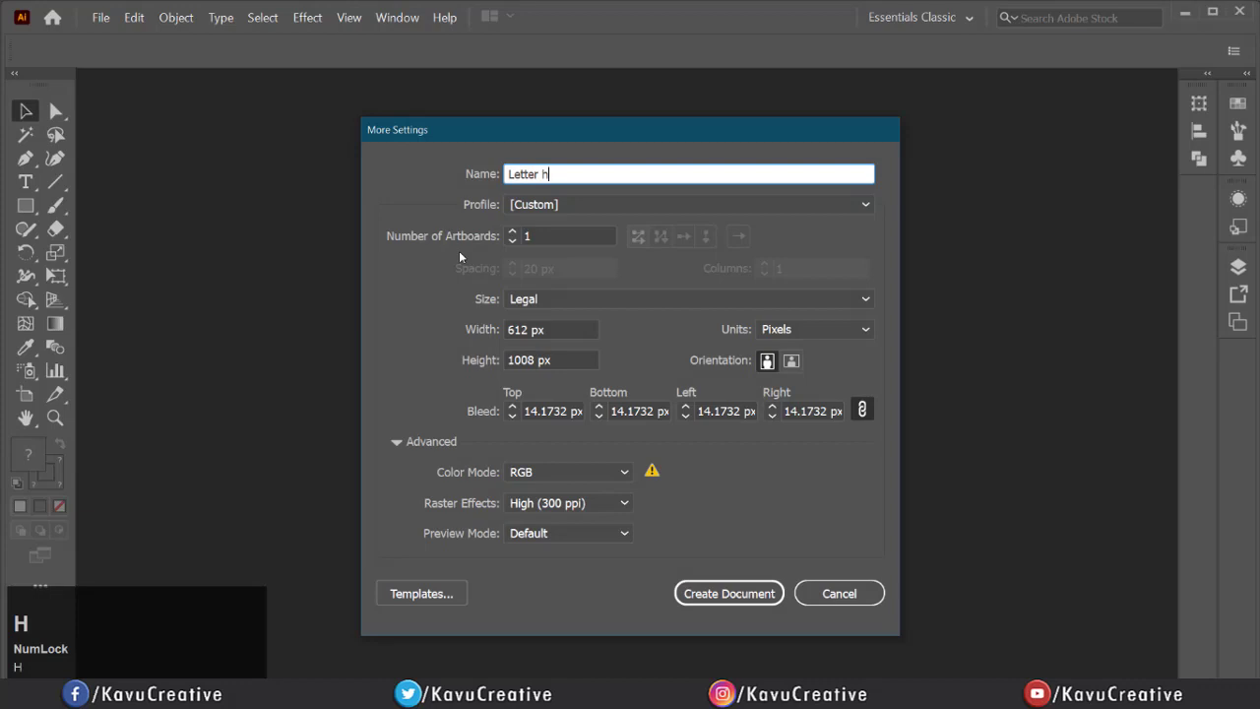
{"action": "type", "text": "ead"}
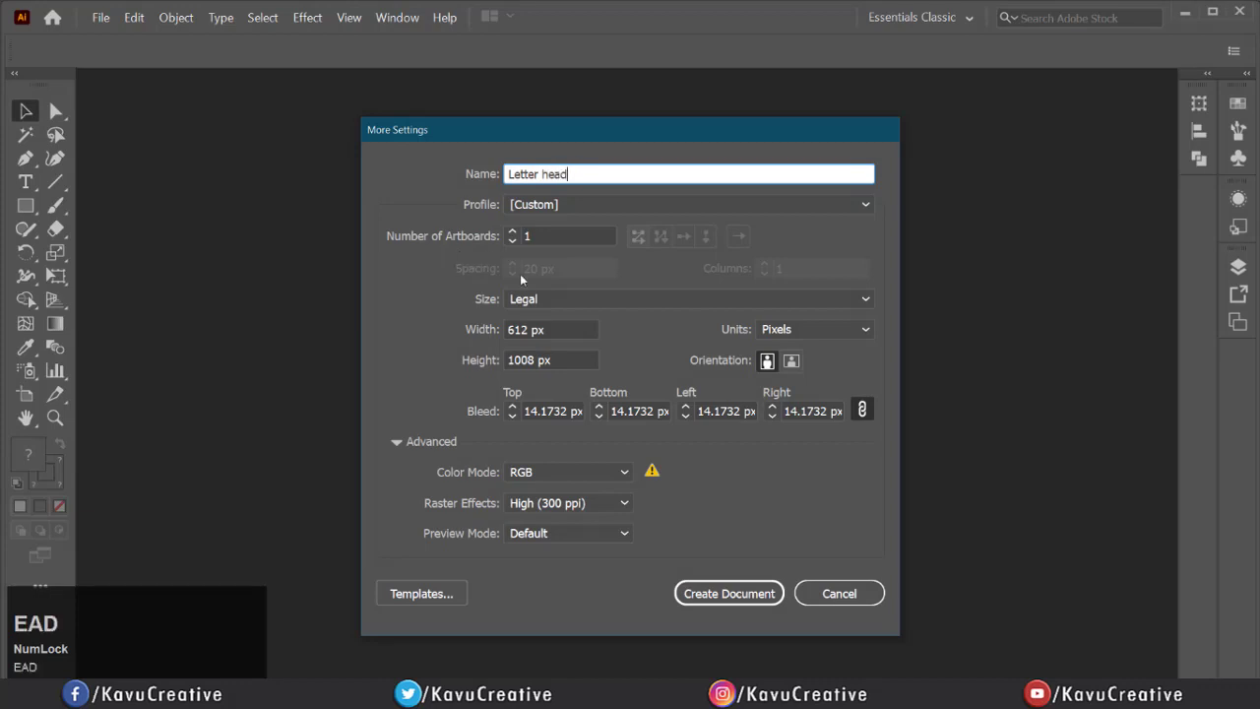
{"action": "left_click", "coordinate": [687, 299]}
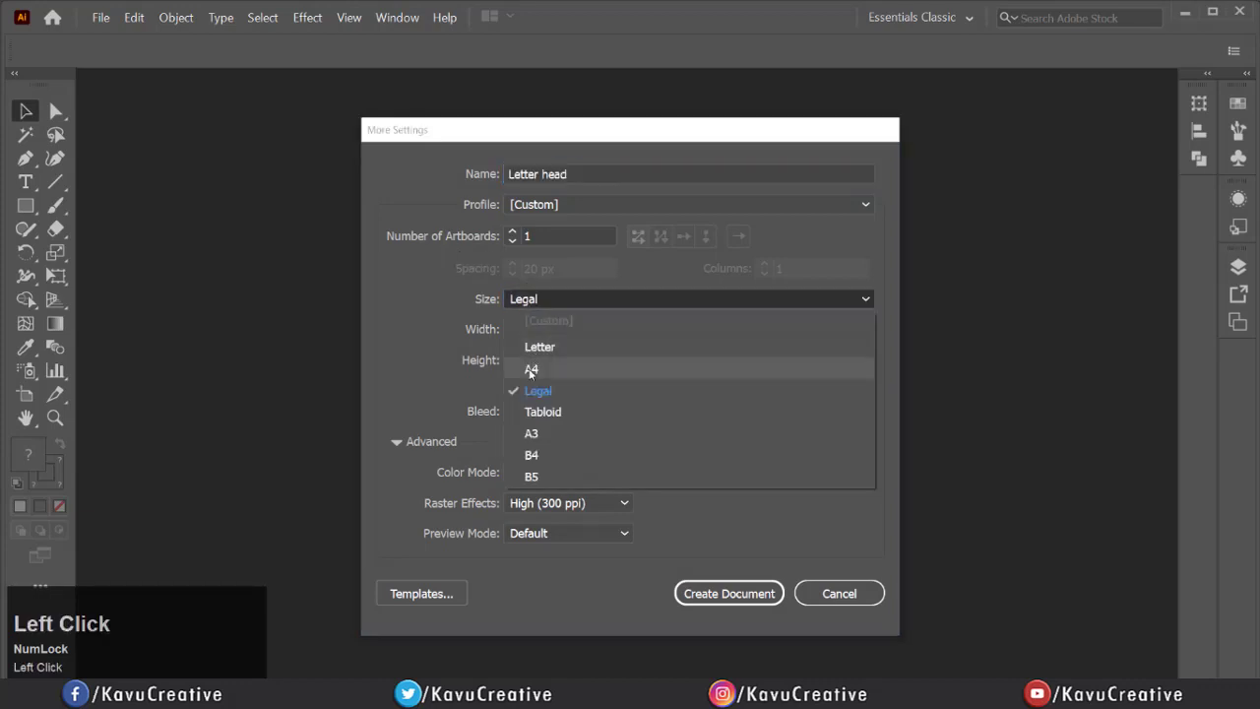
{"action": "left_click", "coordinate": [531, 369]}
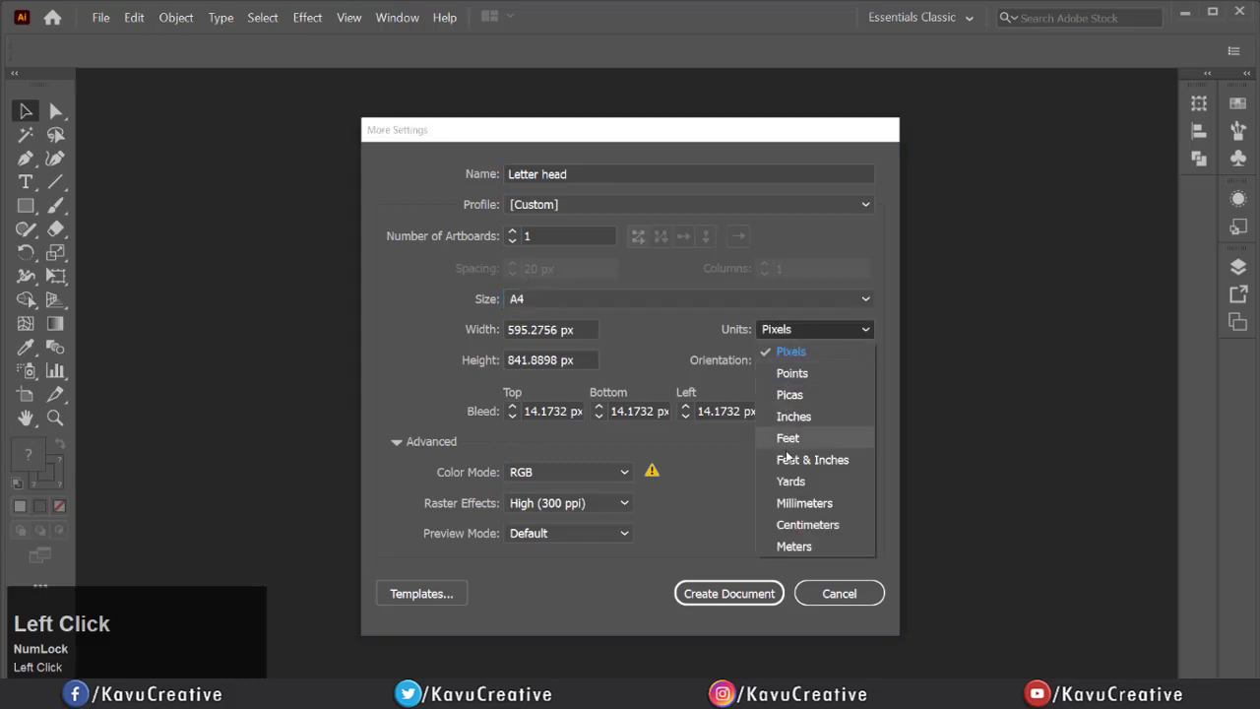
Set units to millimetres and colour mode to CMYK, then create the document
{"action": "left_click", "coordinate": [803, 502]}
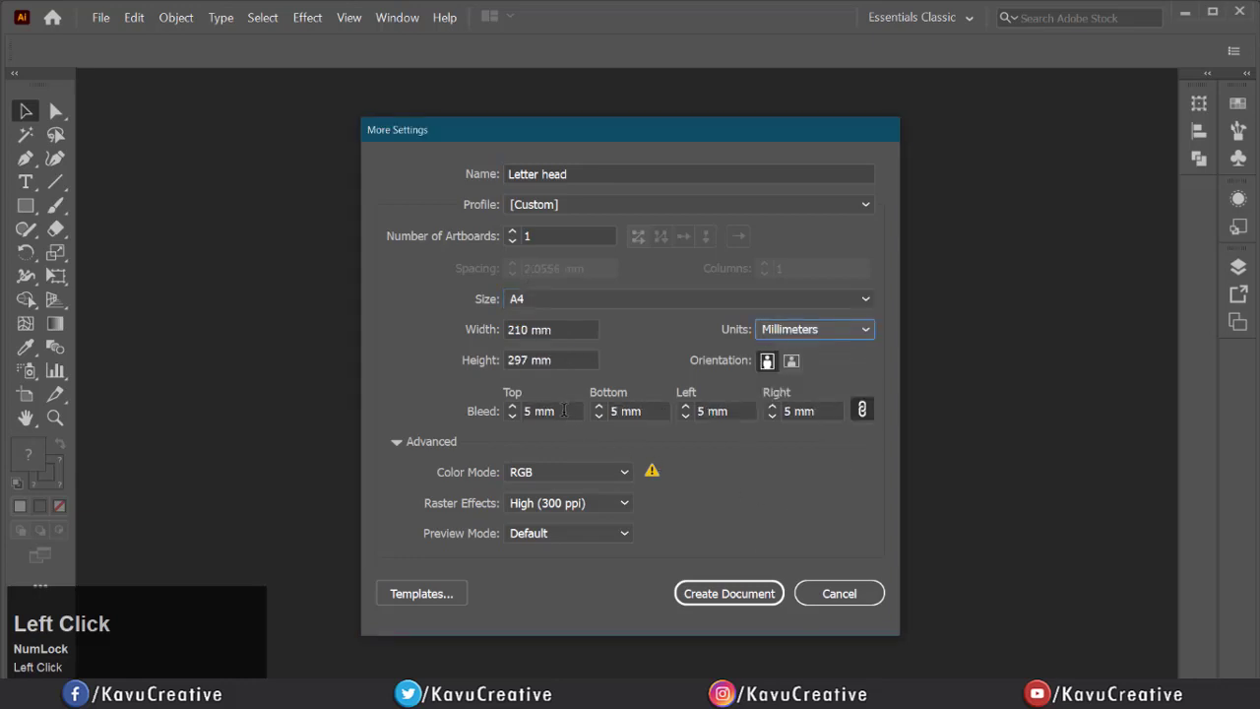
{"action": "left_click", "coordinate": [567, 472]}
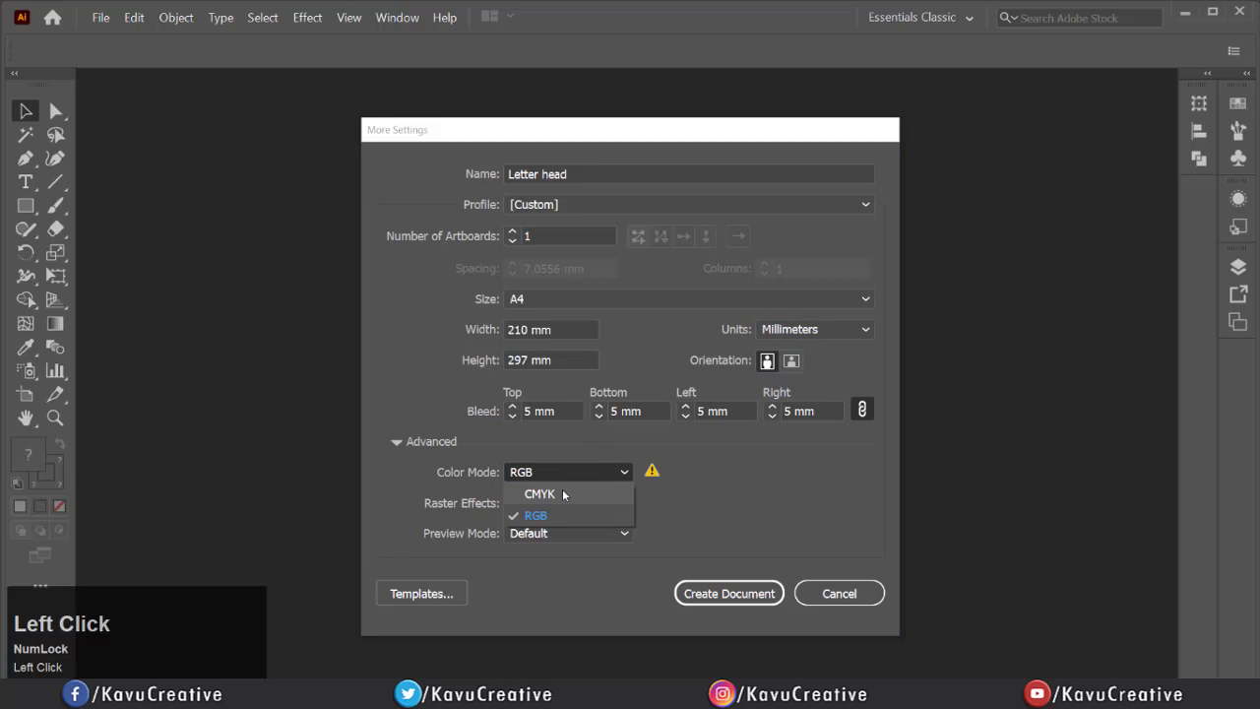
{"action": "left_click", "coordinate": [540, 492]}
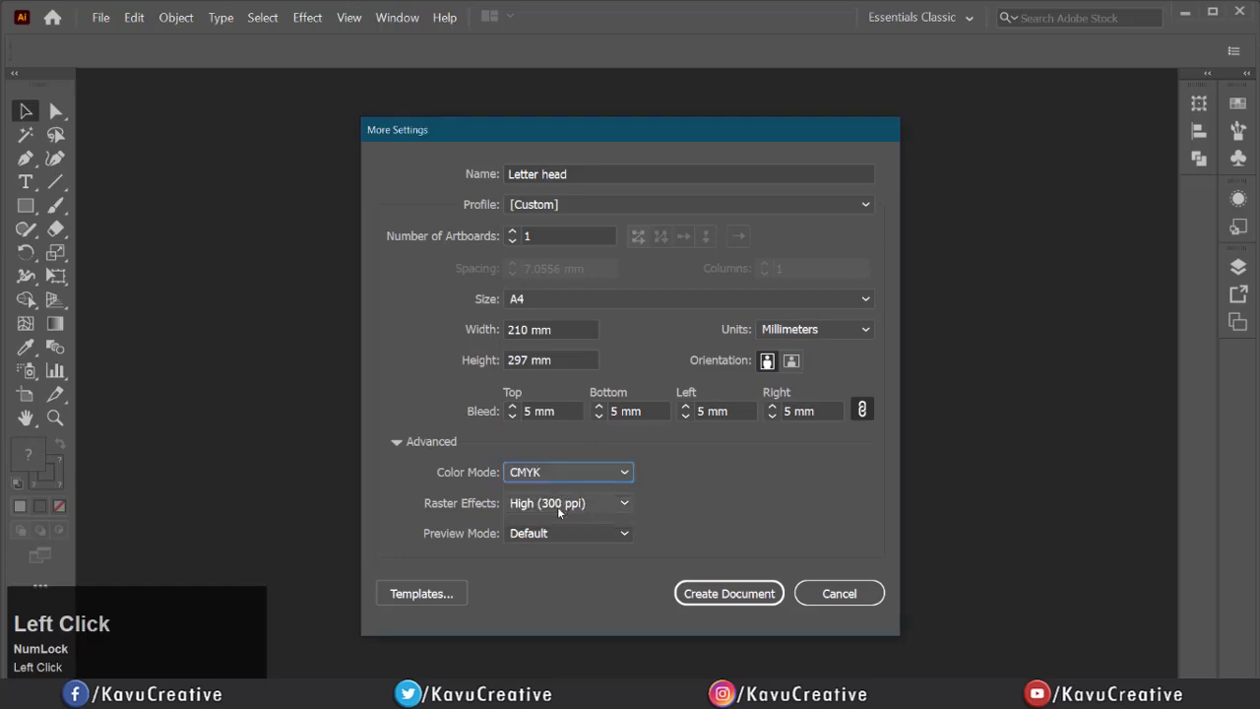
{"action": "mouse_move", "coordinate": [729, 593]}
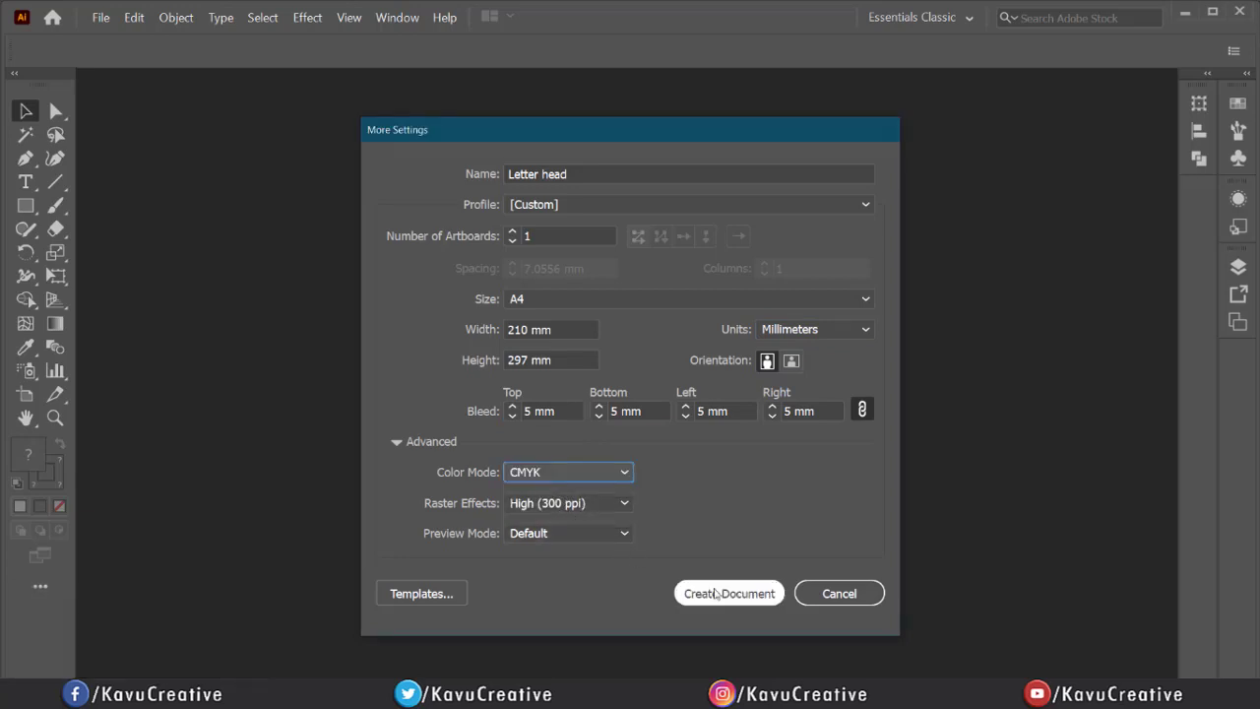
{"action": "left_click", "coordinate": [729, 593]}
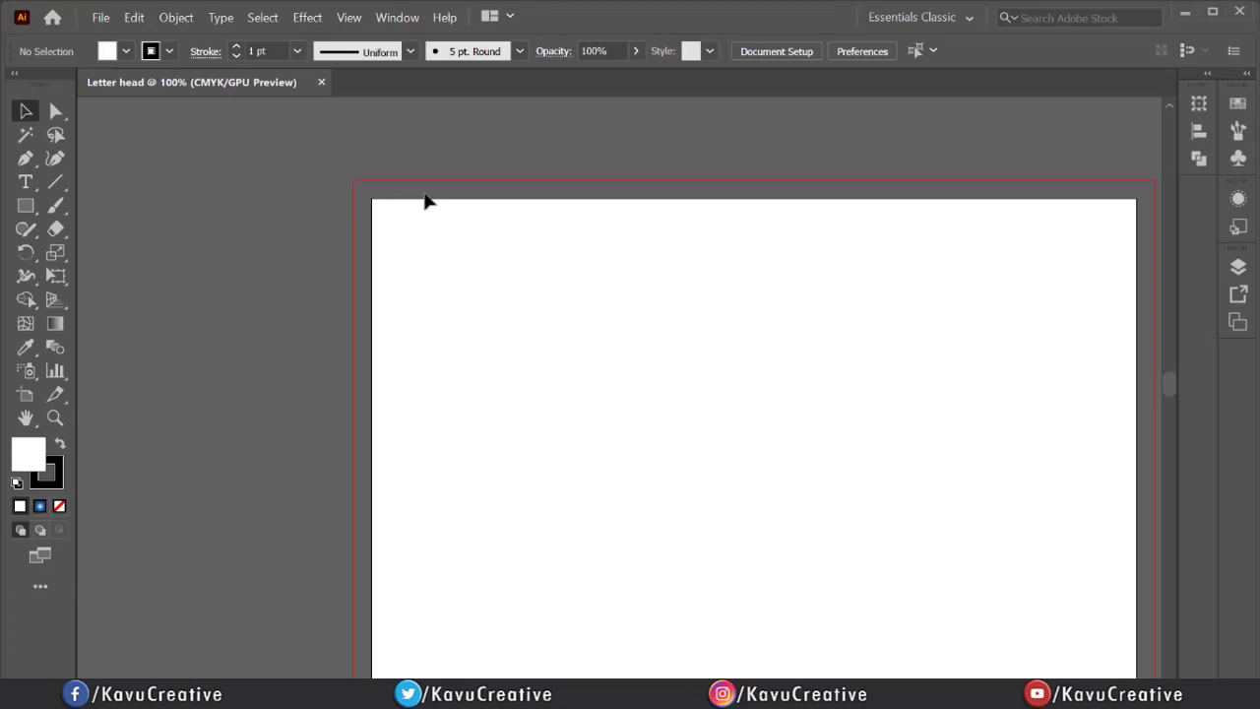
{"action": "mouse_move", "coordinate": [772, 244]}
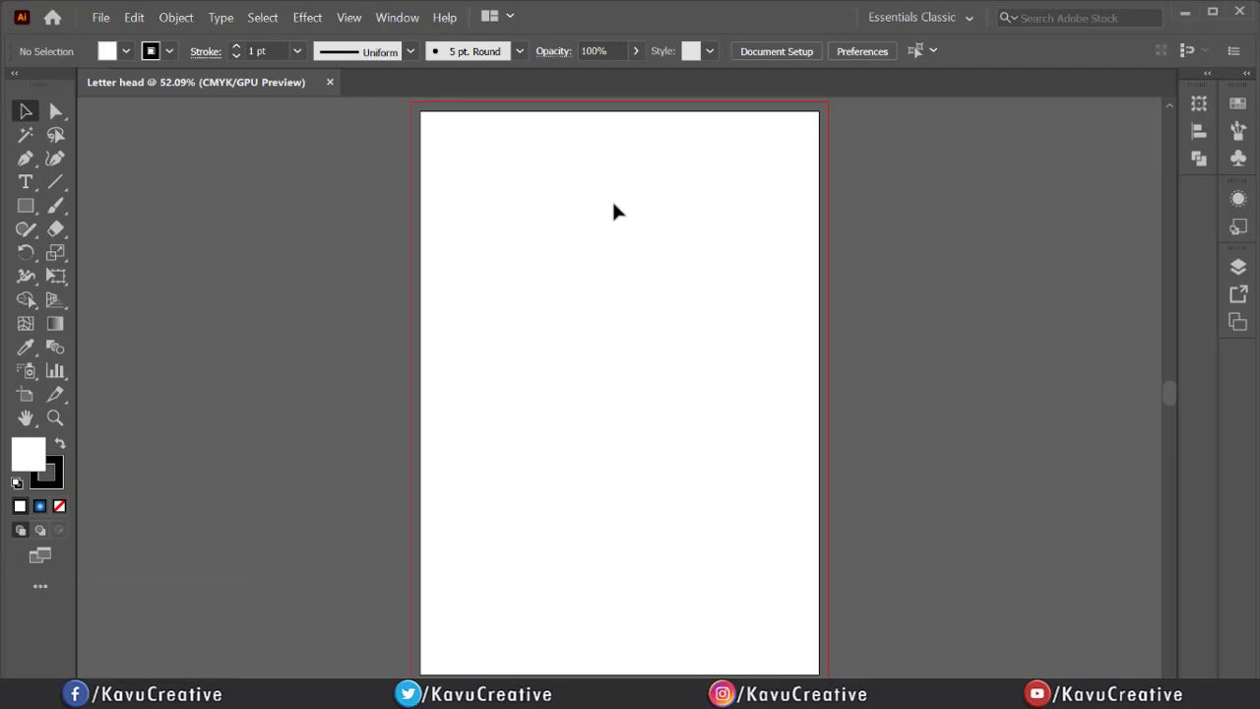
{"action": "mouse_move", "coordinate": [554, 283]}
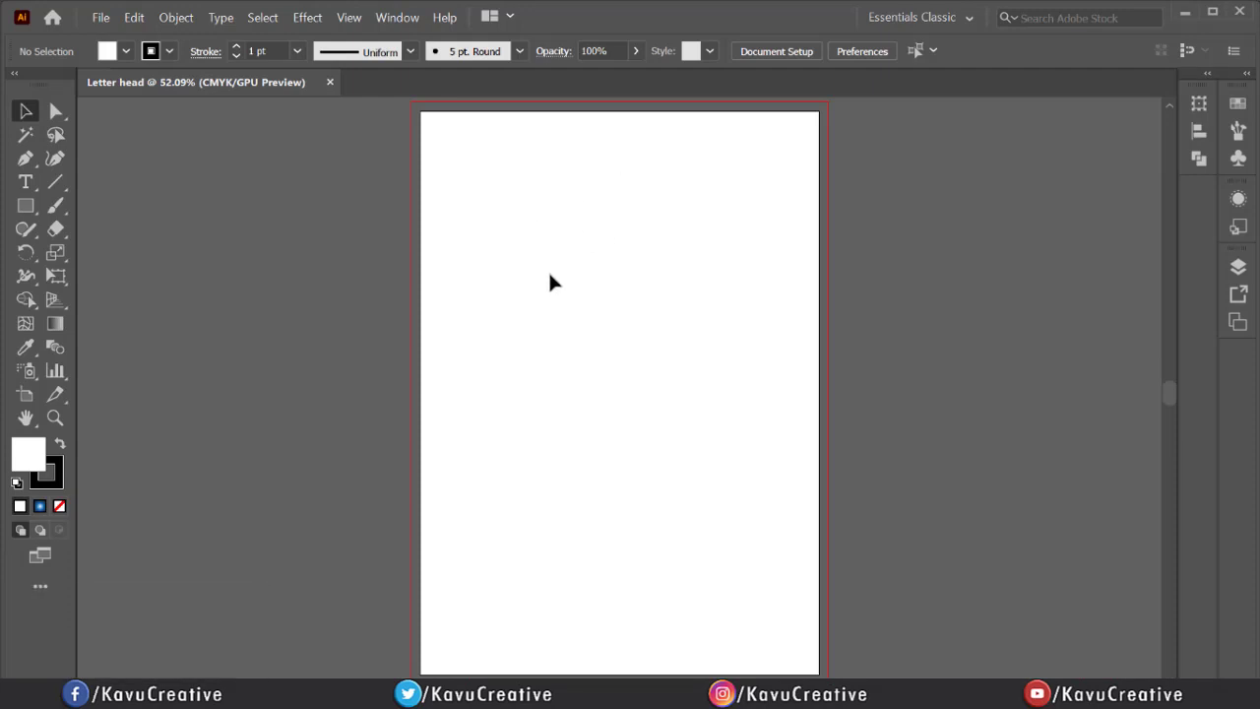
Show the rulers and bring up the Transform panel to position a guide 10 mm from the left edge
{"action": "key", "text": "ctrl+r"}
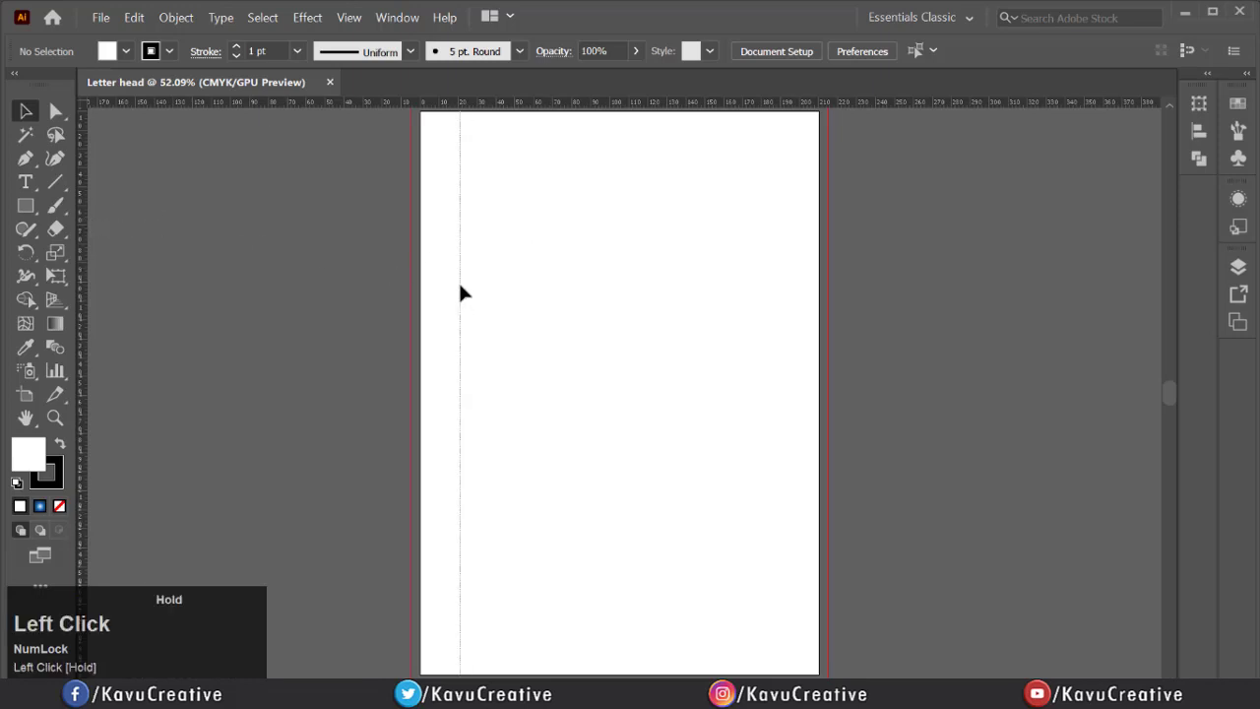
{"action": "left_click", "coordinate": [398, 16]}
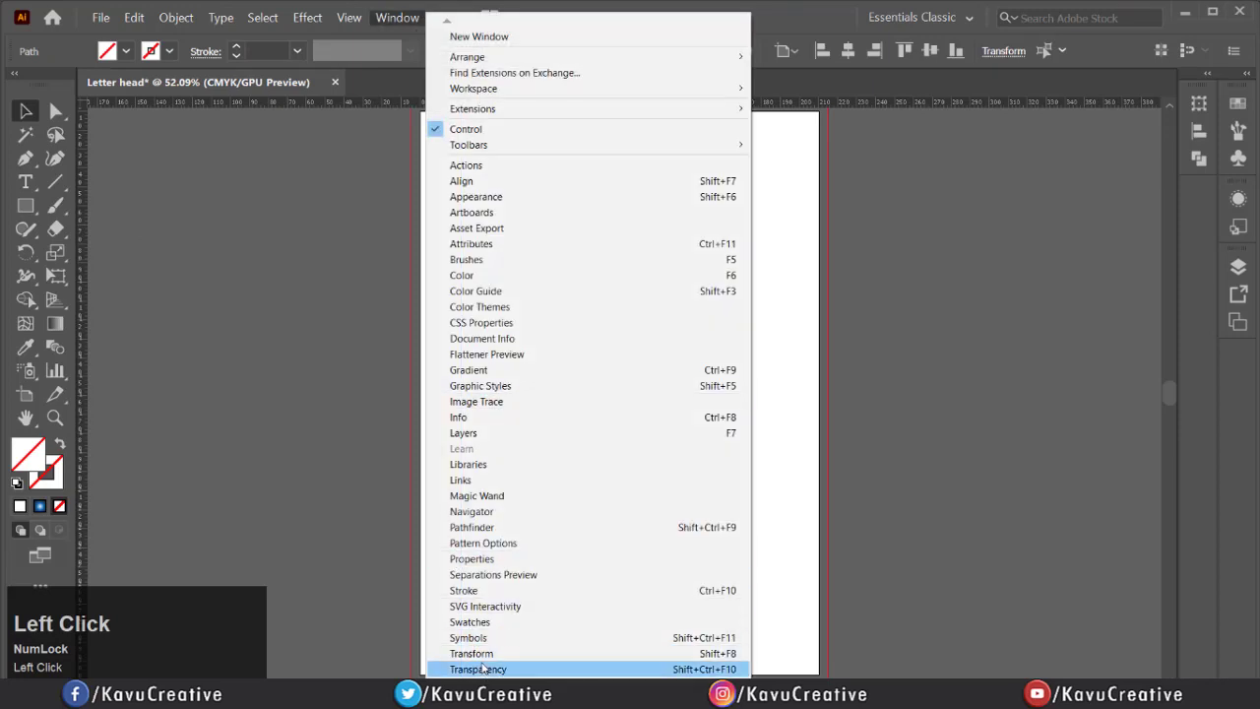
{"action": "left_click", "coordinate": [470, 654]}
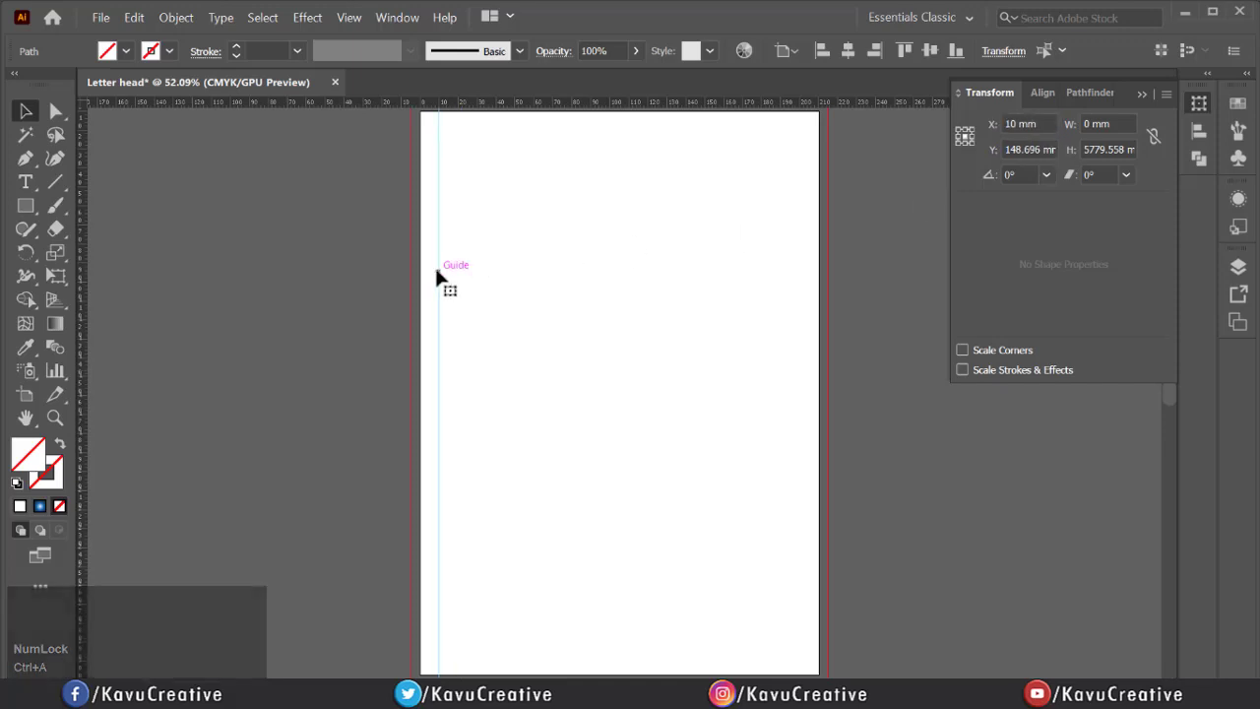
{"action": "scroll", "scroll_direction": "up", "scroll_amount": 3}
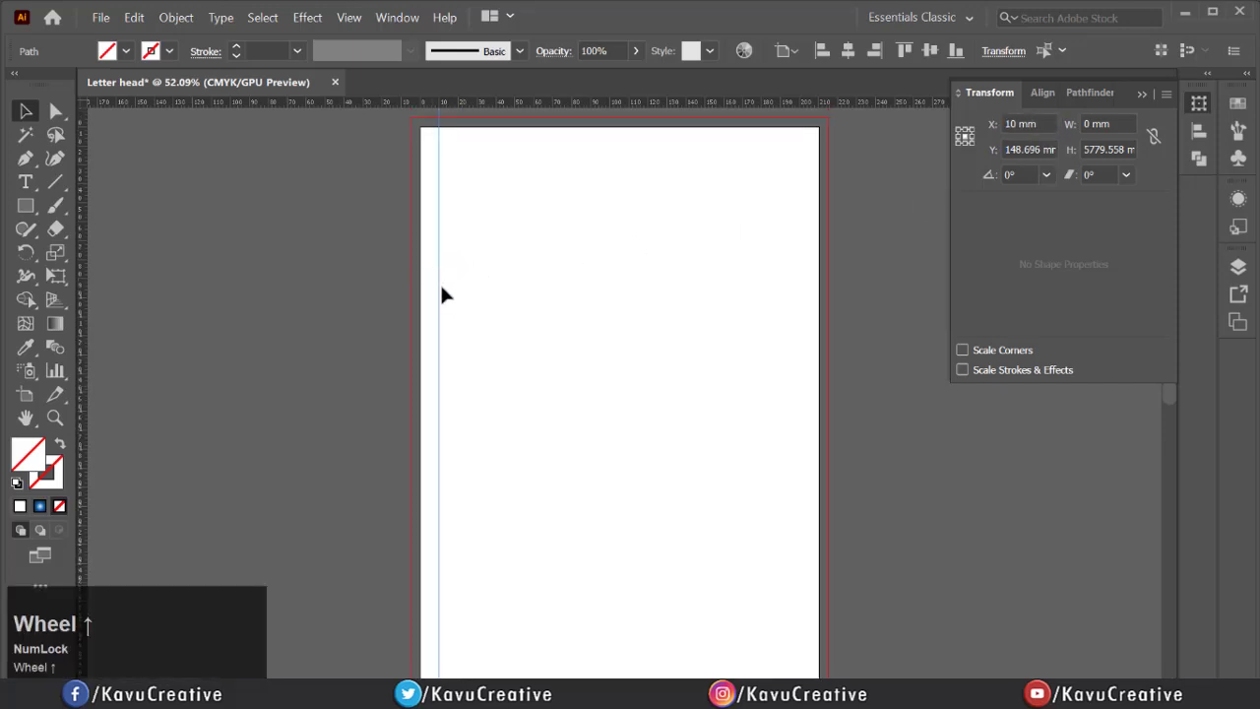
{"action": "mouse_move", "coordinate": [89, 292]}
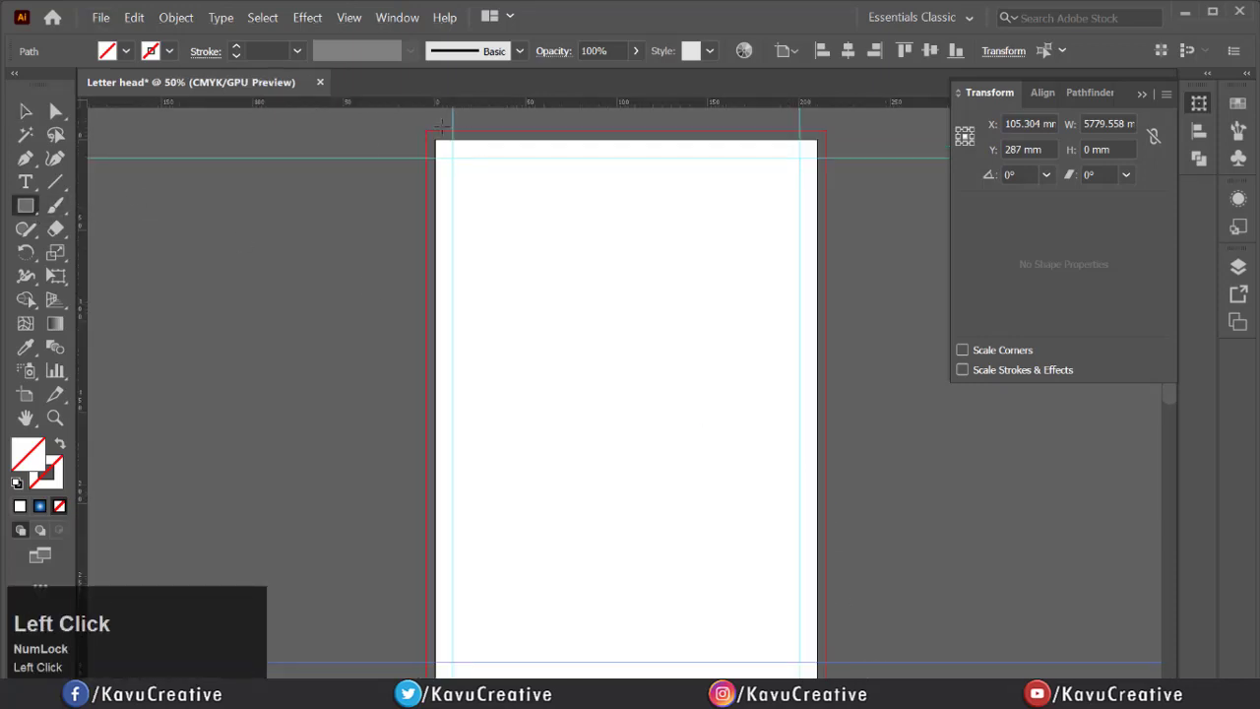
Draw a 220 × 307 mm rectangle over the page and bleed and lock it in place
{"action": "left_click_drag", "start_coordinate": [442, 146], "coordinate": [752, 626]}
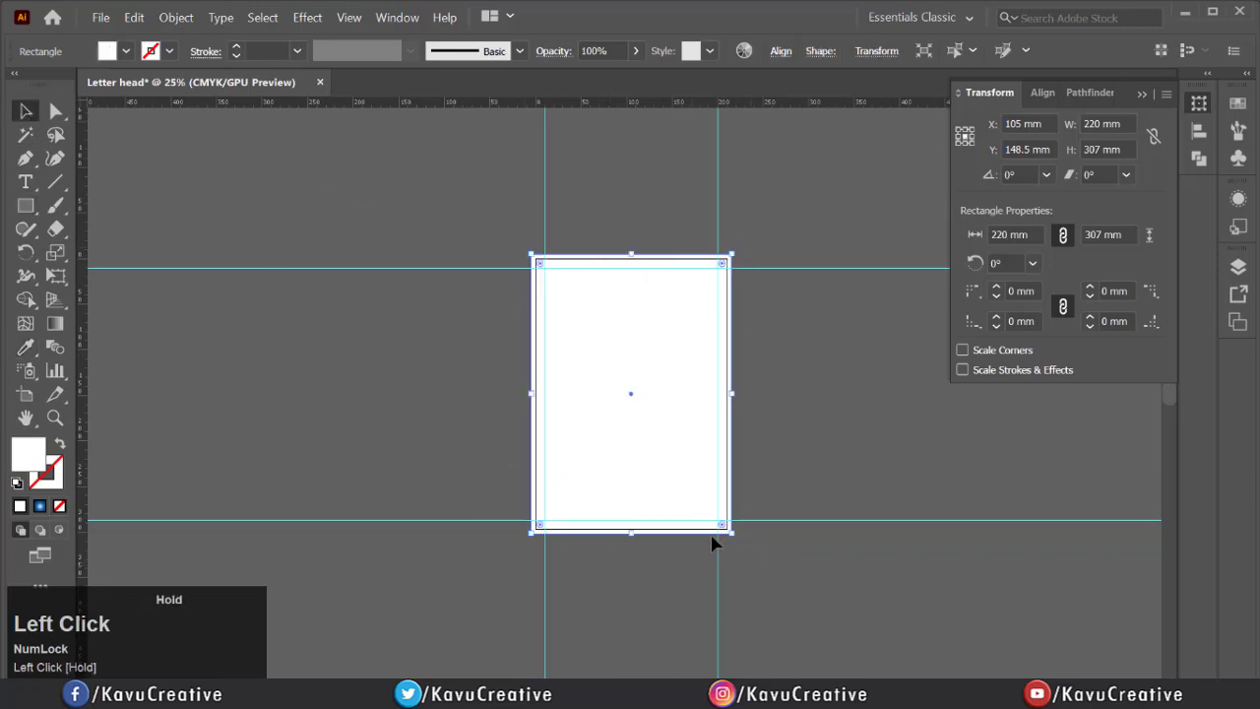
{"action": "left_click", "coordinate": [177, 16]}
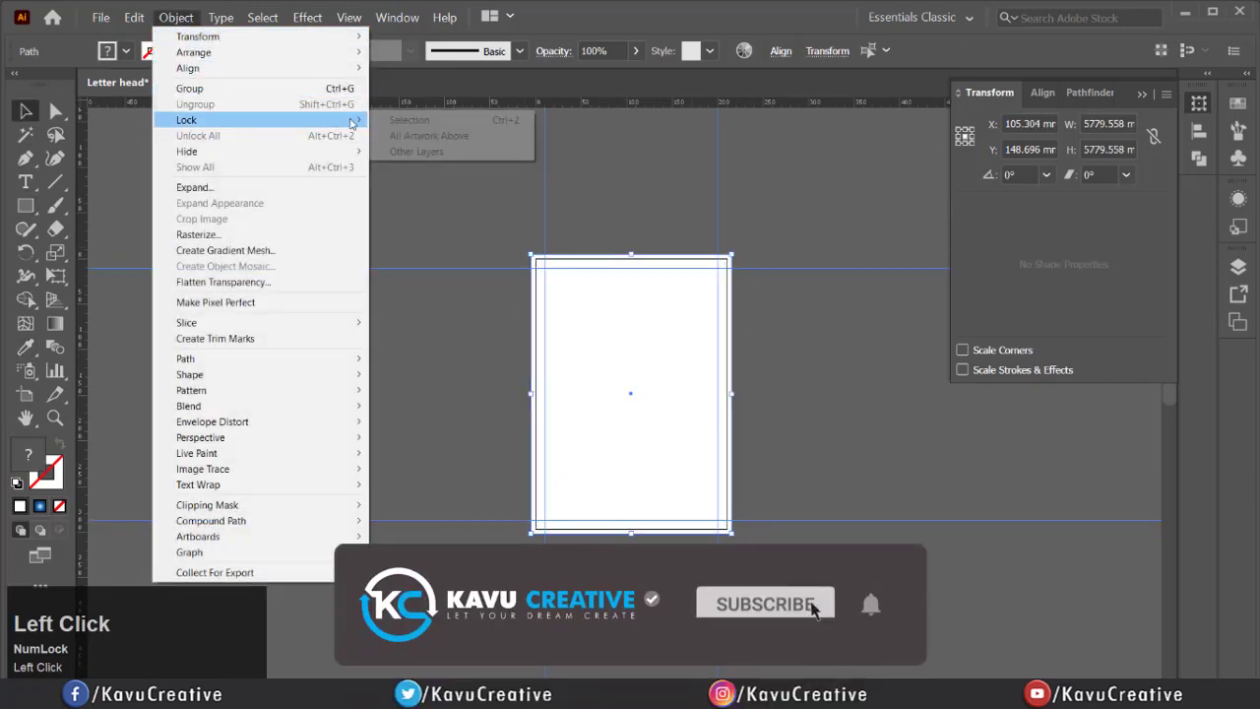
{"action": "left_click", "coordinate": [410, 120]}
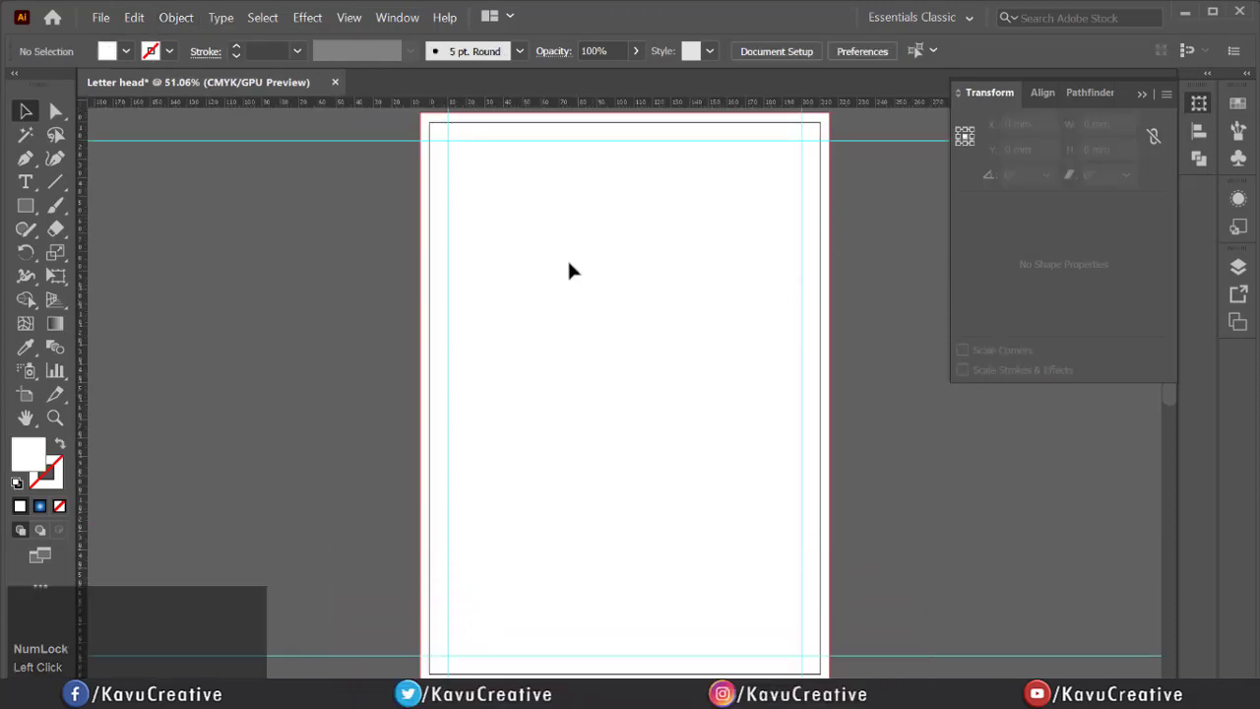
Bring the hospital name and cross logo from the business card to the top of the letterhead
{"action": "left_click", "coordinate": [465, 83]}
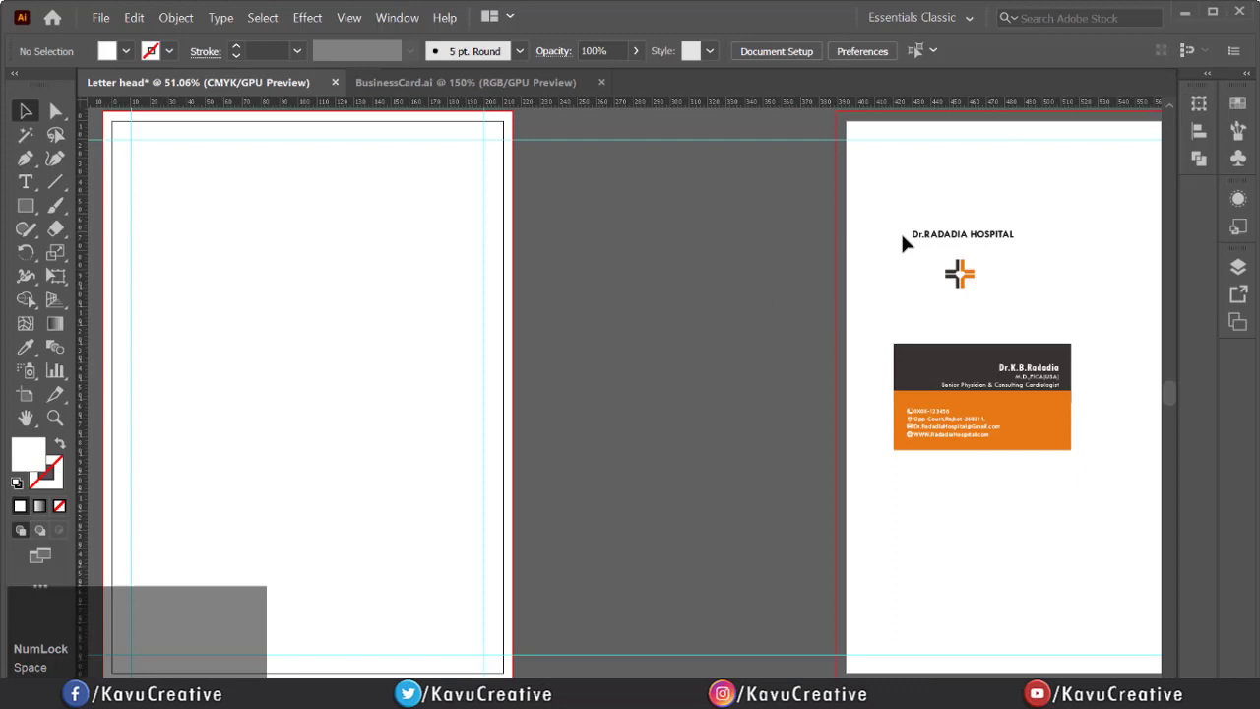
{"action": "scroll", "scroll_direction": "up", "scroll_amount": 3}
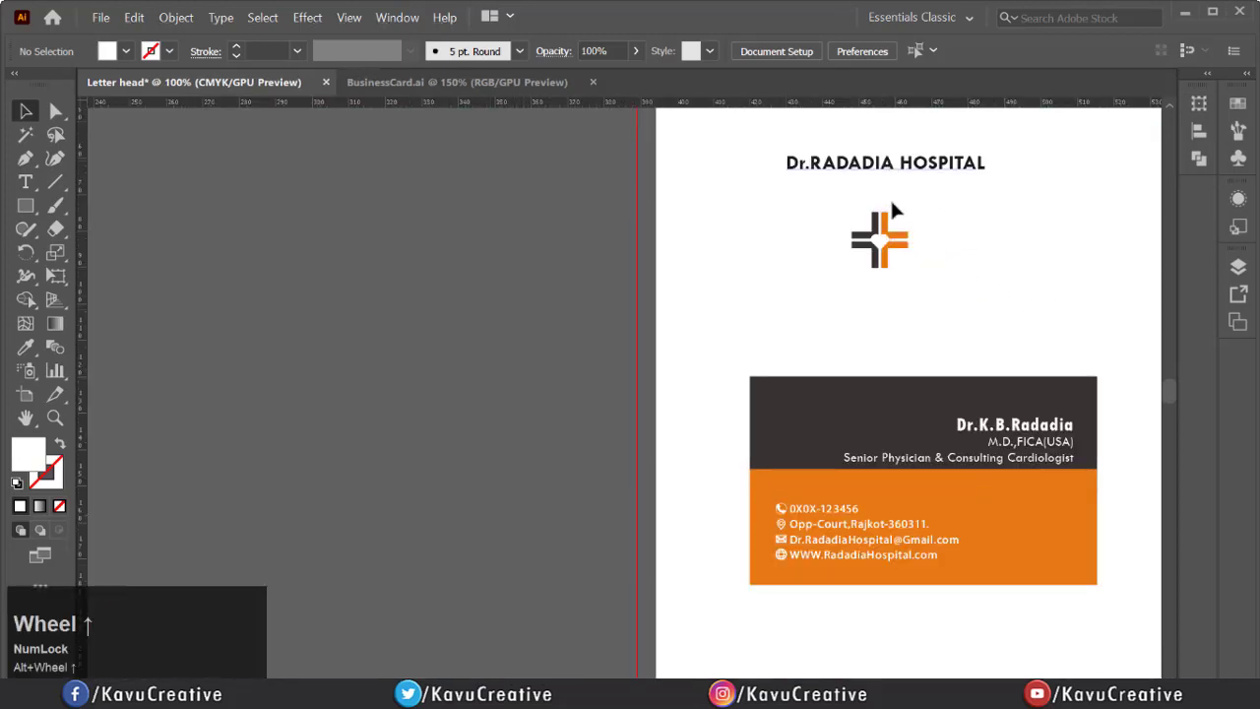
{"action": "scroll", "scroll_direction": "down", "scroll_amount": 3}
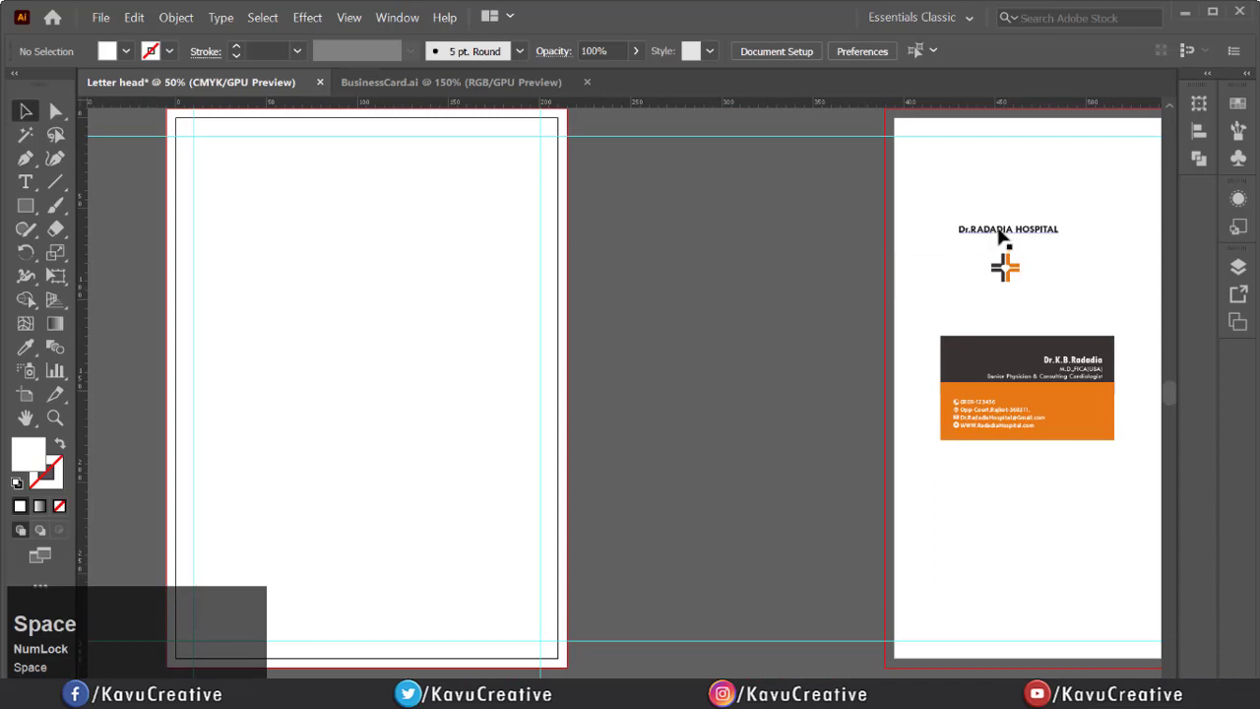
{"action": "left_click", "coordinate": [1006, 266]}
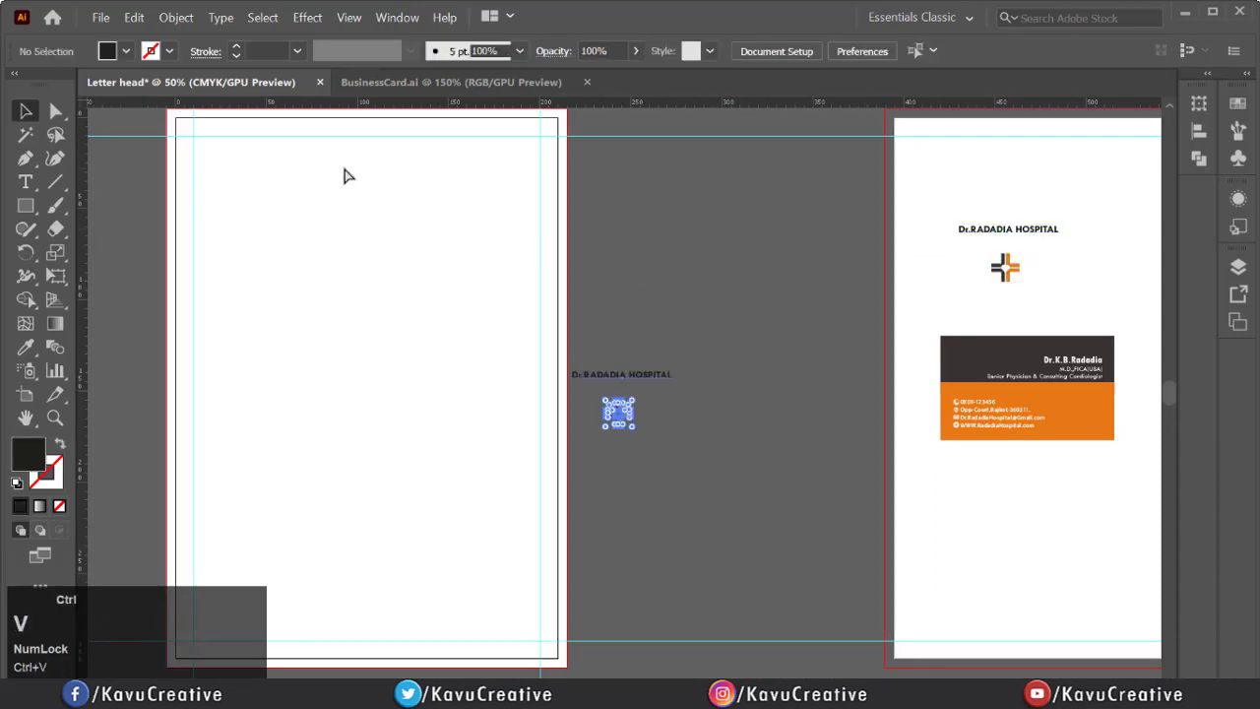
{"action": "left_click_drag", "start_coordinate": [618, 412], "coordinate": [331, 195]}
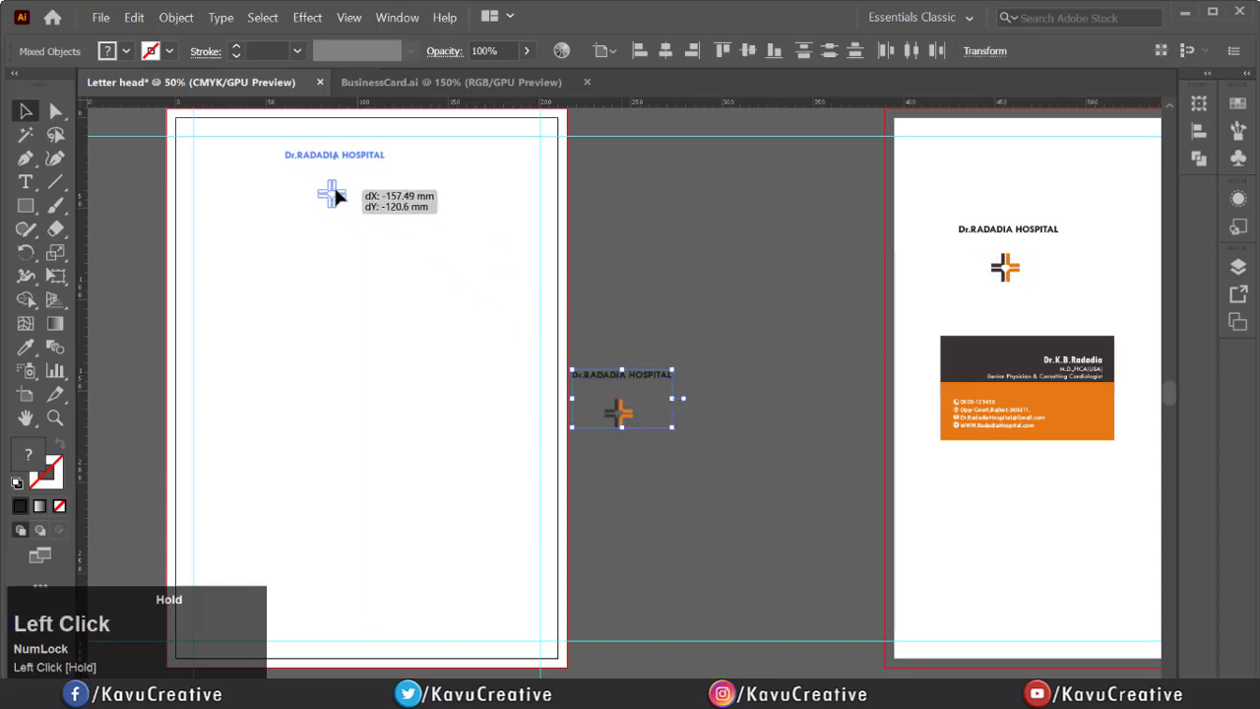
{"action": "left_click_drag", "start_coordinate": [618, 411], "coordinate": [366, 193]}
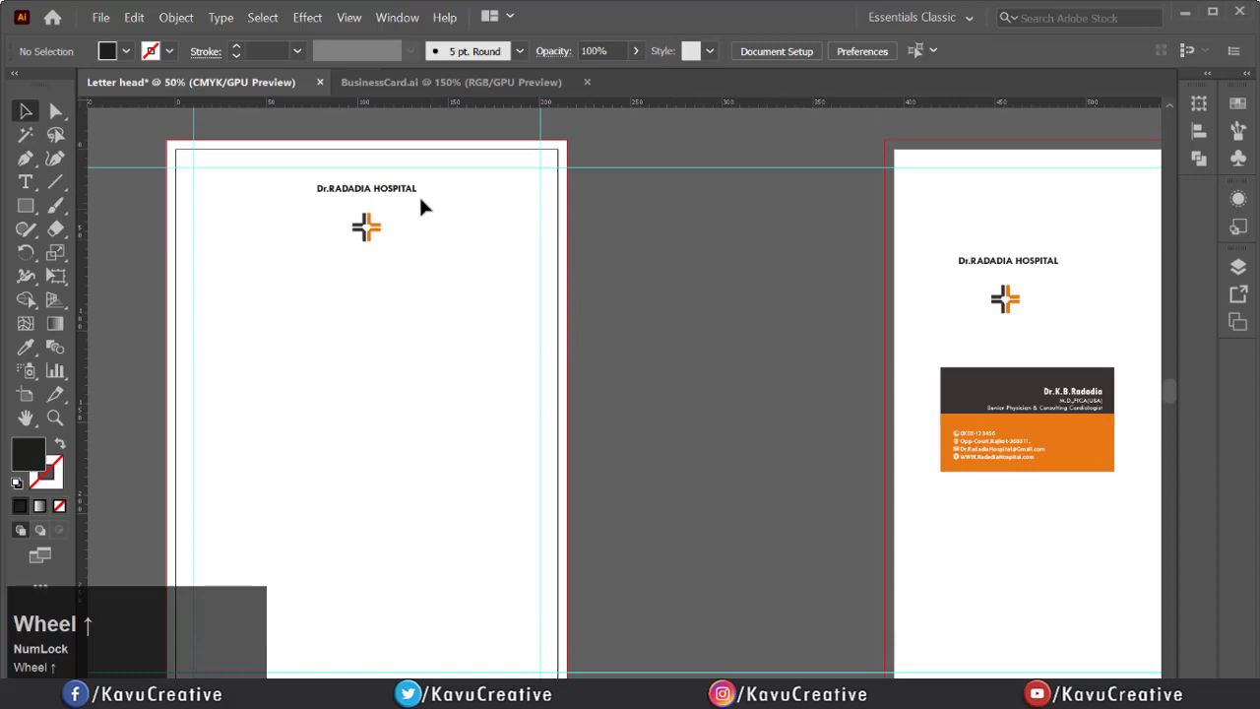
Set the hospital name to 24 pt and enlarge the cross logo beneath it
{"action": "left_click", "coordinate": [366, 189]}
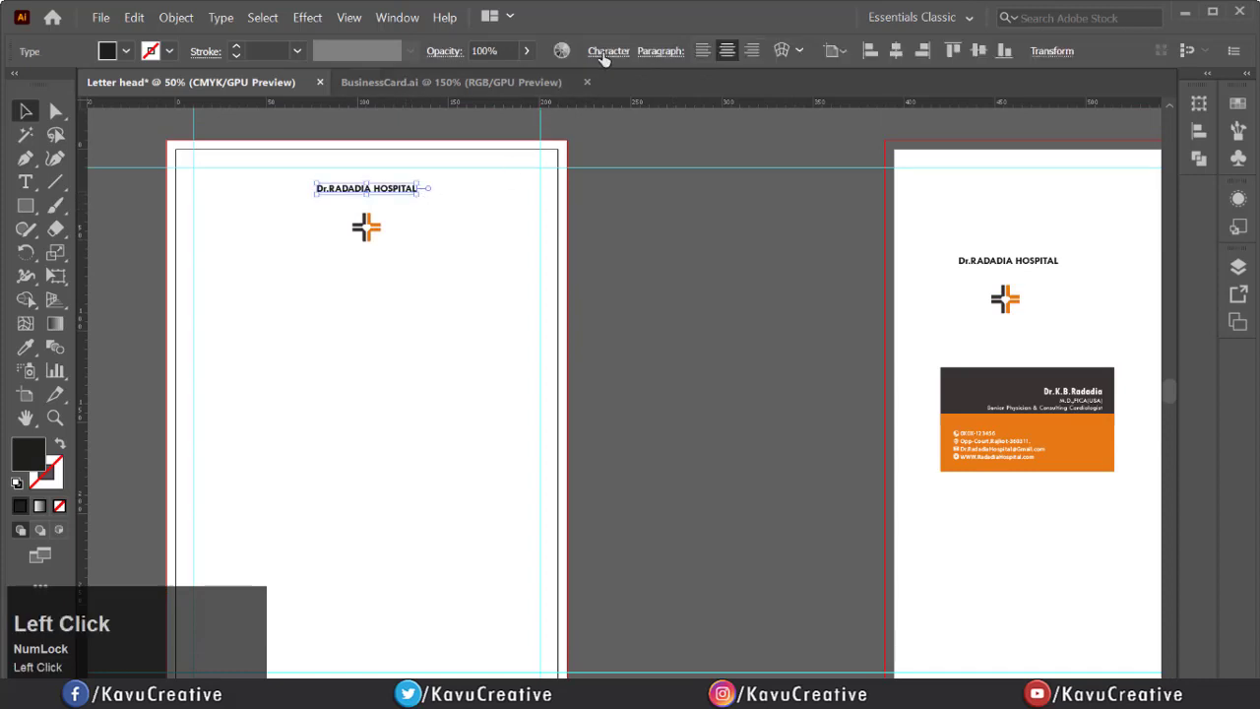
{"action": "left_click", "coordinate": [607, 51]}
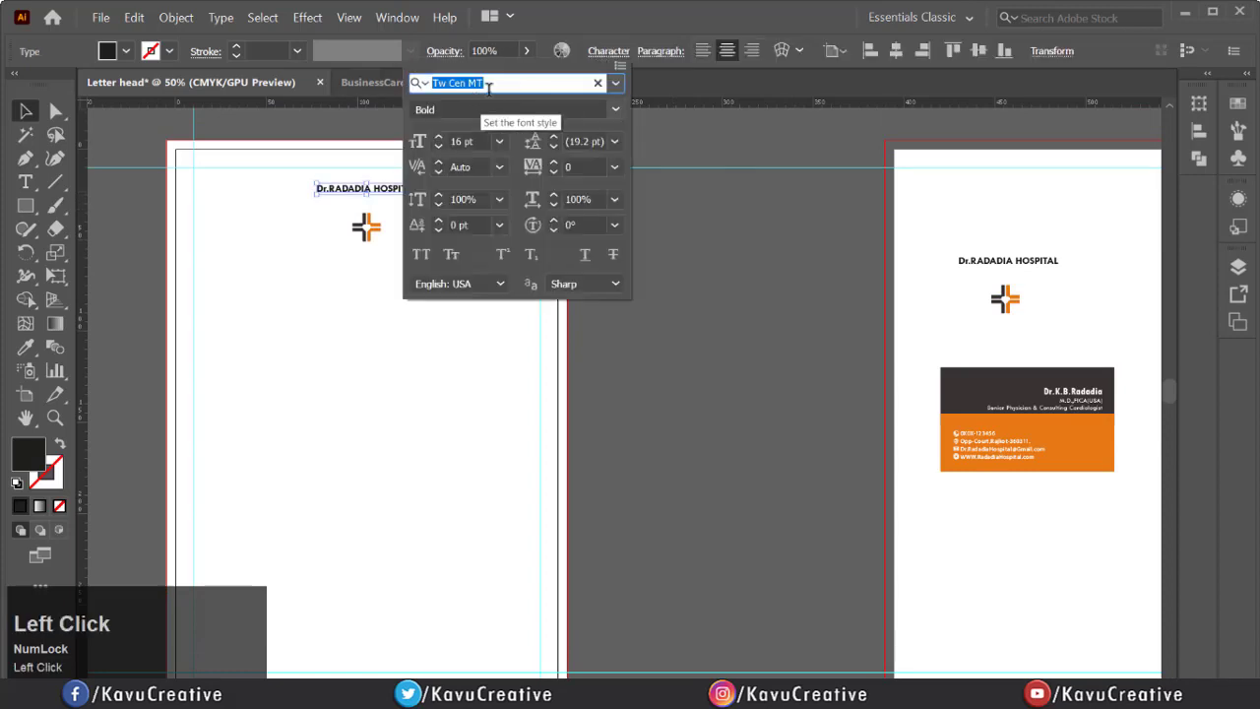
{"action": "left_click", "coordinate": [500, 142]}
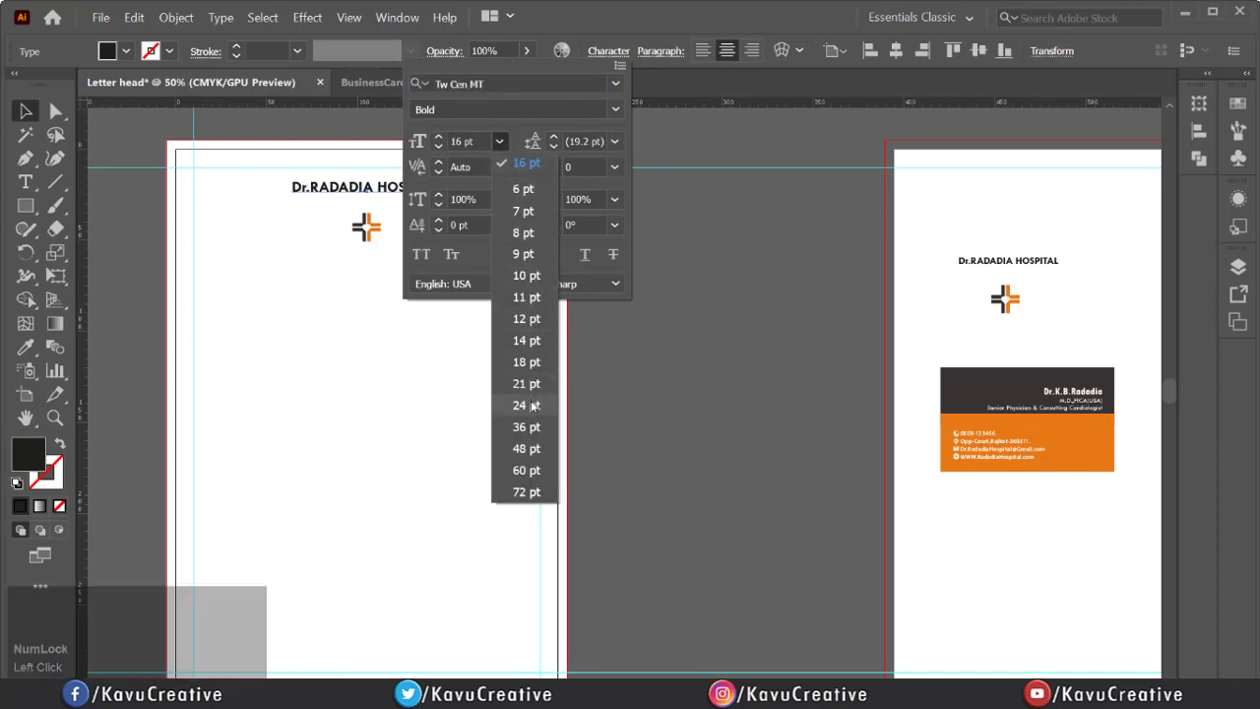
{"action": "left_click", "coordinate": [519, 405]}
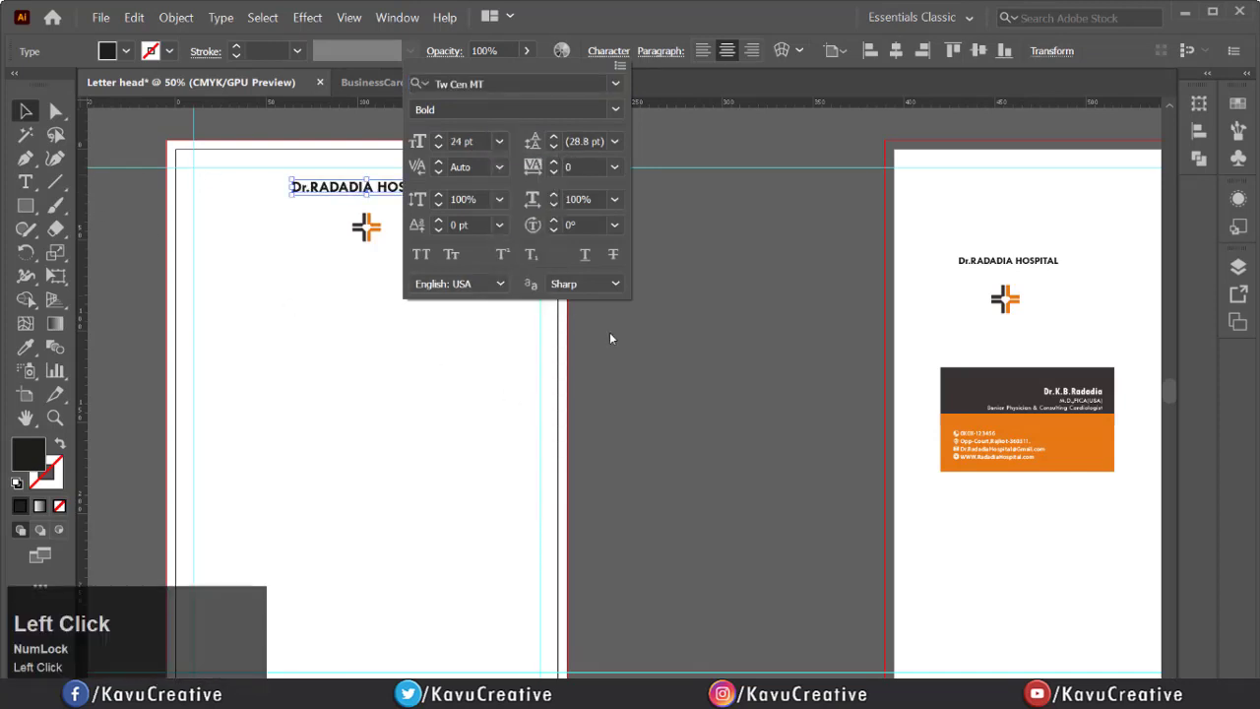
{"action": "left_click", "coordinate": [366, 229]}
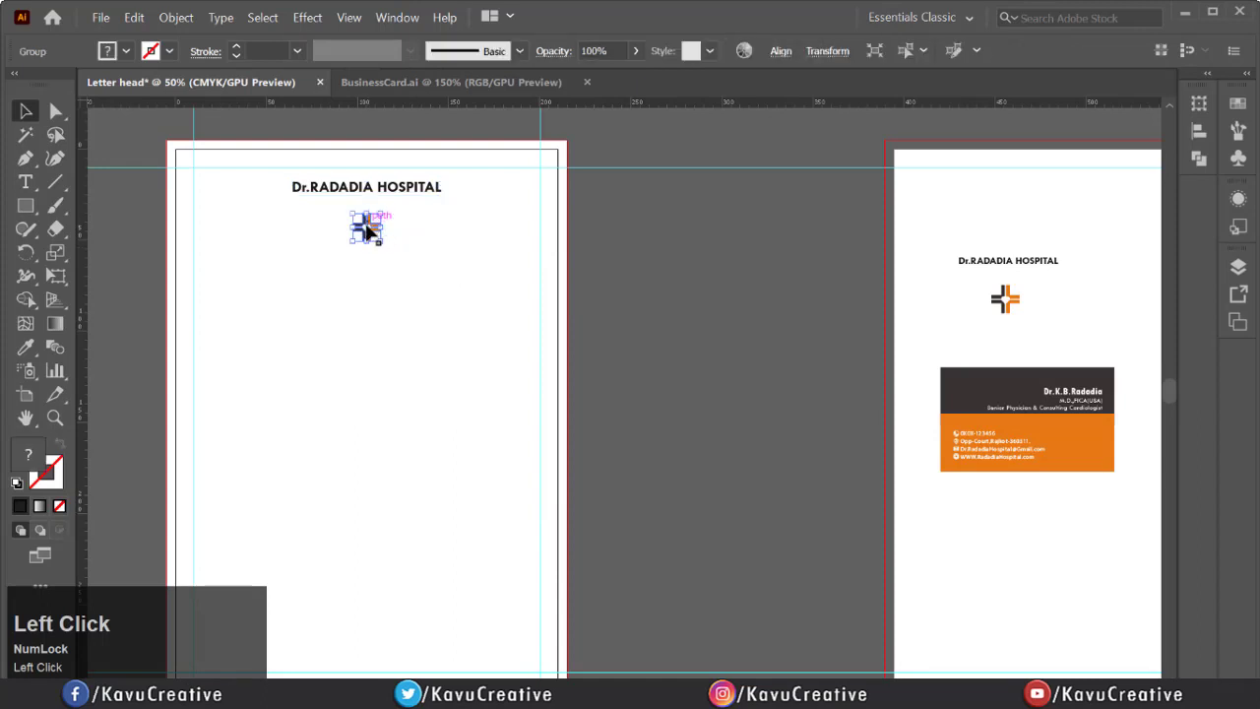
{"action": "left_click_drag", "start_coordinate": [370, 236], "coordinate": [391, 254]}
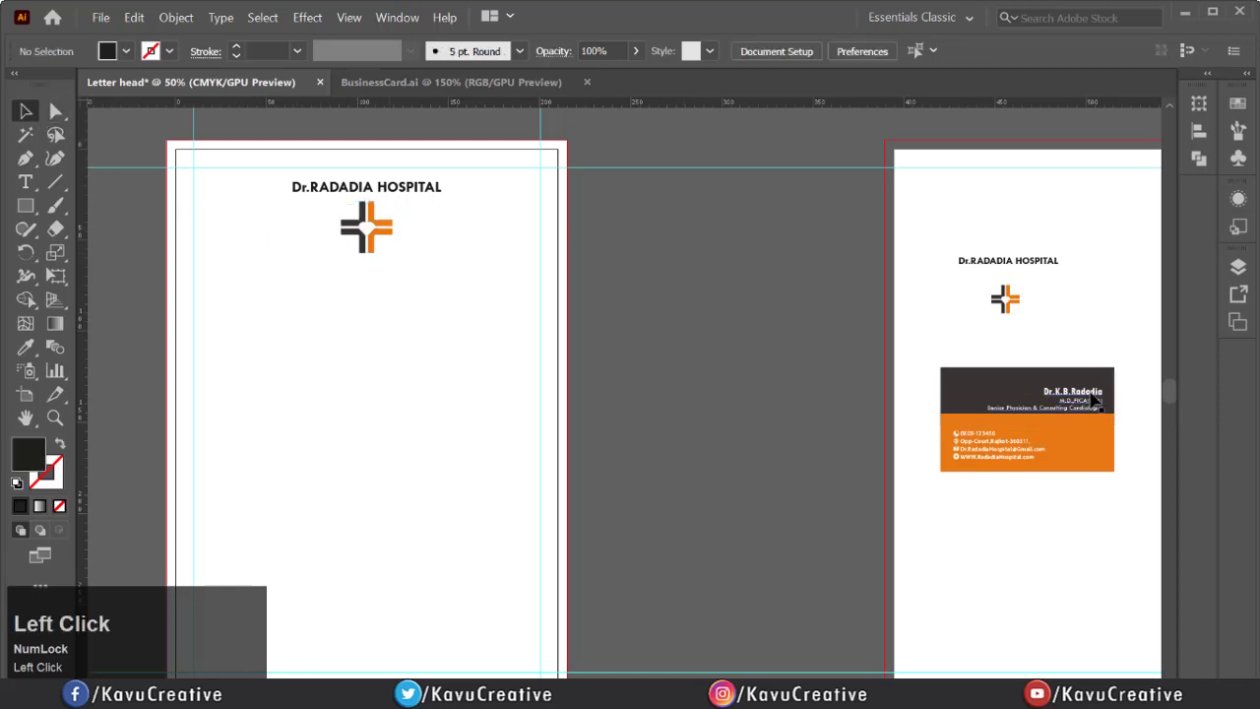
Move the doctor details block to the right of the logo and colour it black
{"action": "left_click", "coordinate": [1044, 398]}
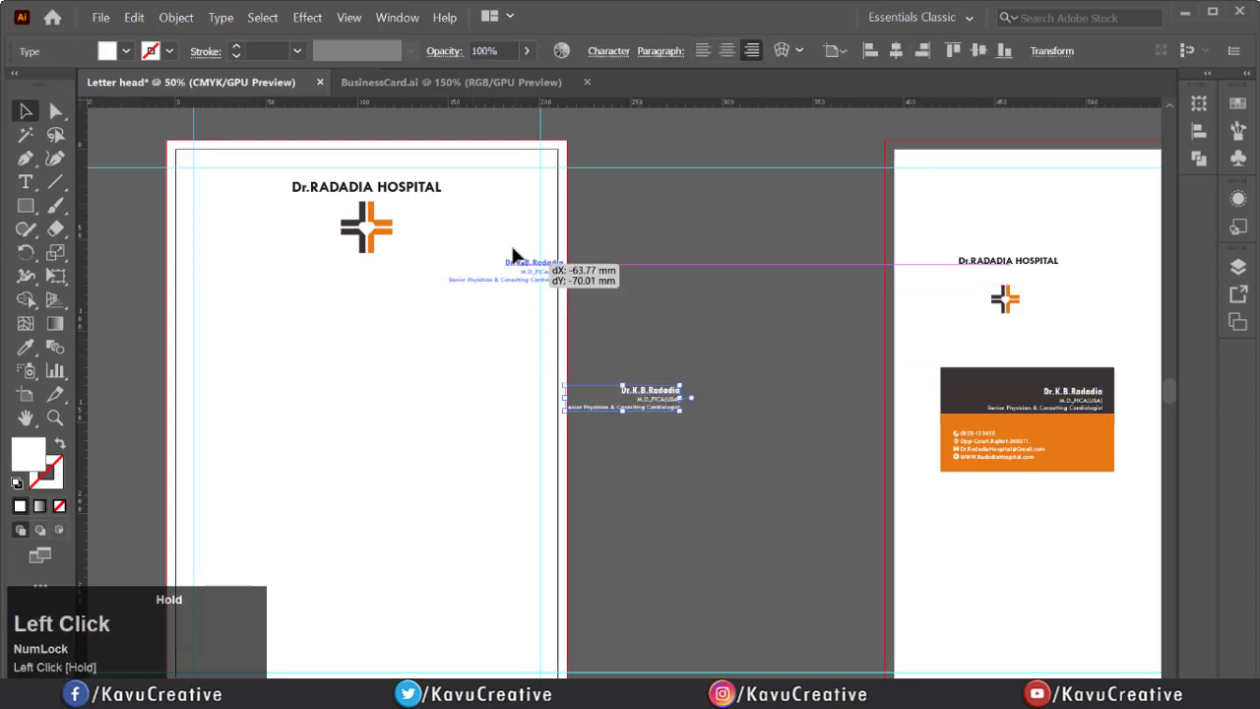
{"action": "left_click_drag", "start_coordinate": [626, 398], "coordinate": [482, 244]}
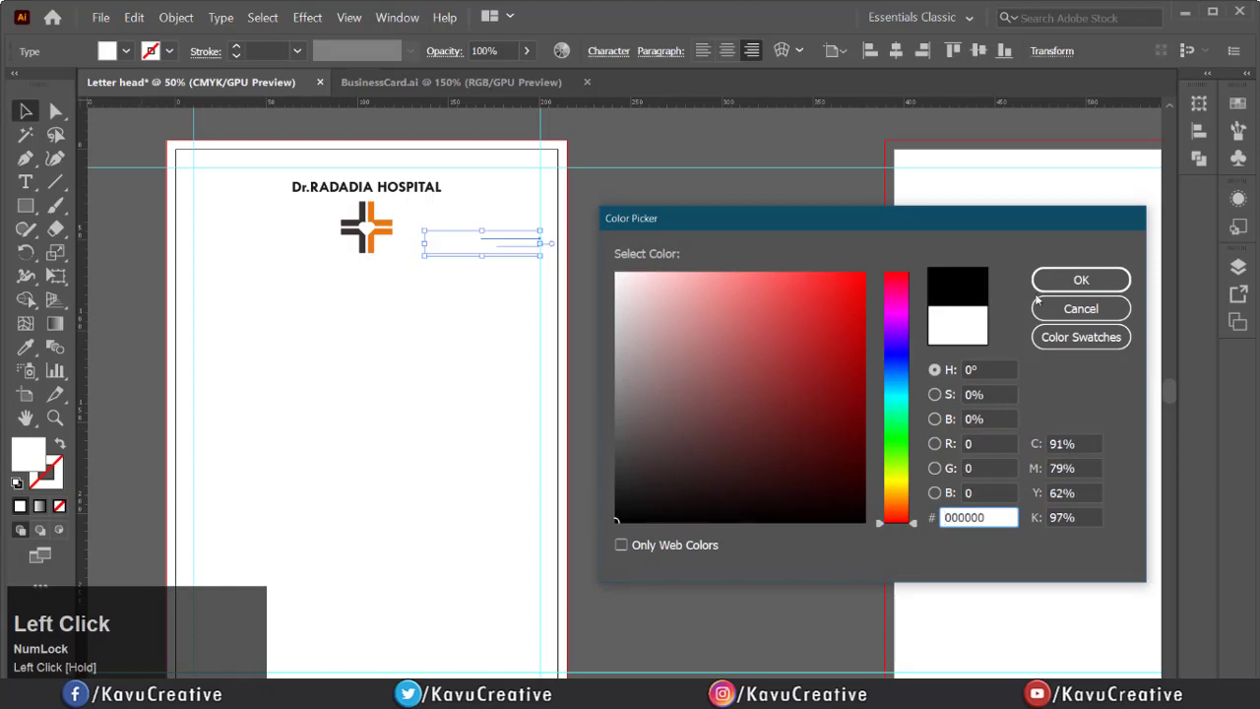
{"action": "left_click", "coordinate": [1079, 279]}
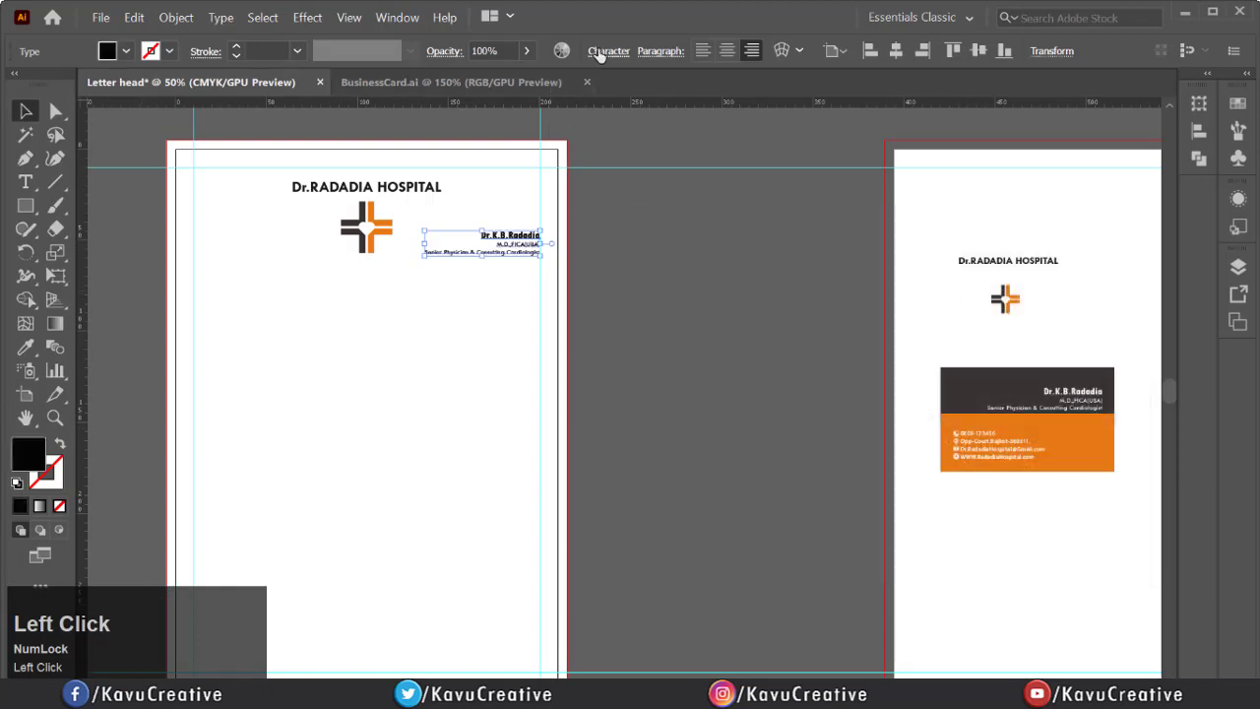
{"action": "left_click", "coordinate": [607, 52]}
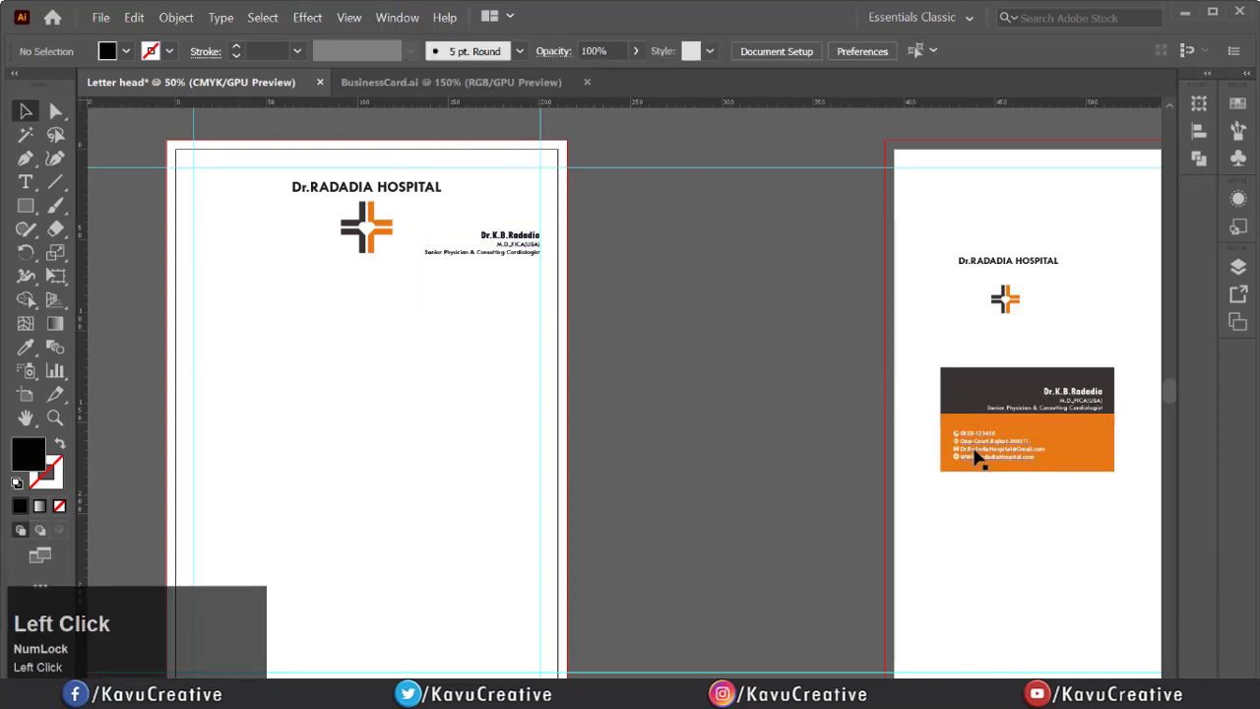
Place the phone, address, email and website left of the logo in black
{"action": "left_click_drag", "start_coordinate": [1004, 443], "coordinate": [370, 256]}
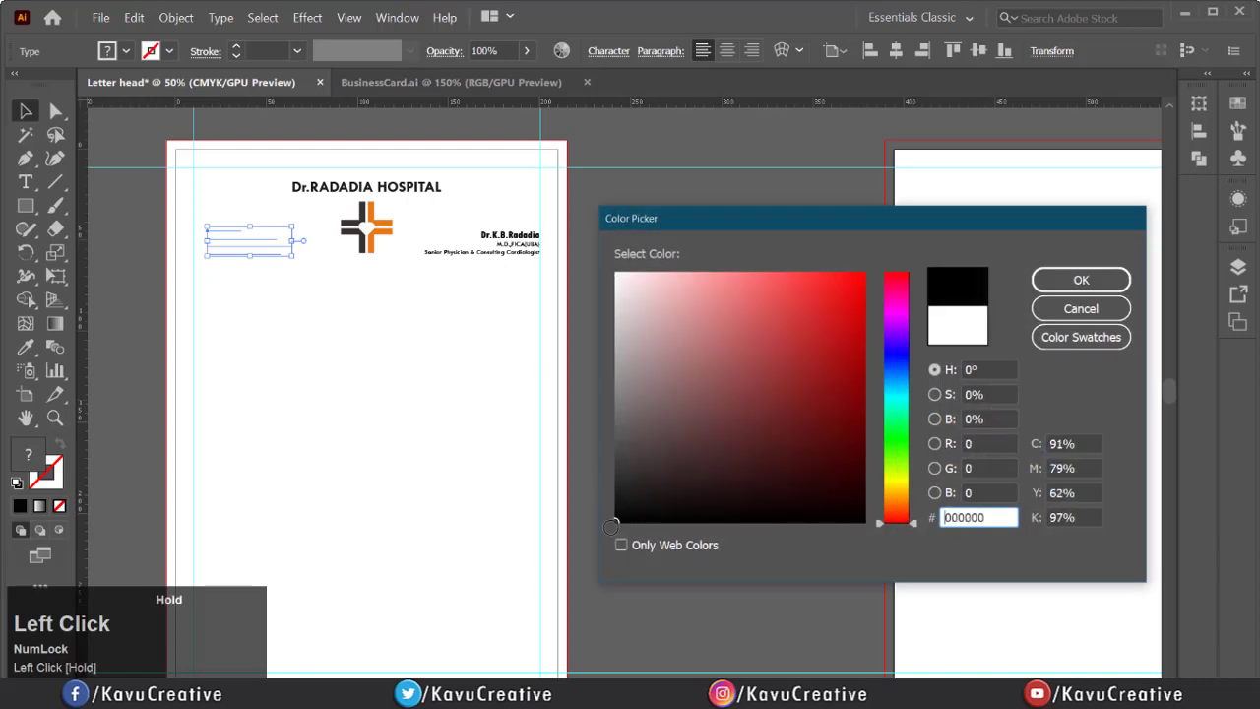
{"action": "left_click", "coordinate": [1079, 280]}
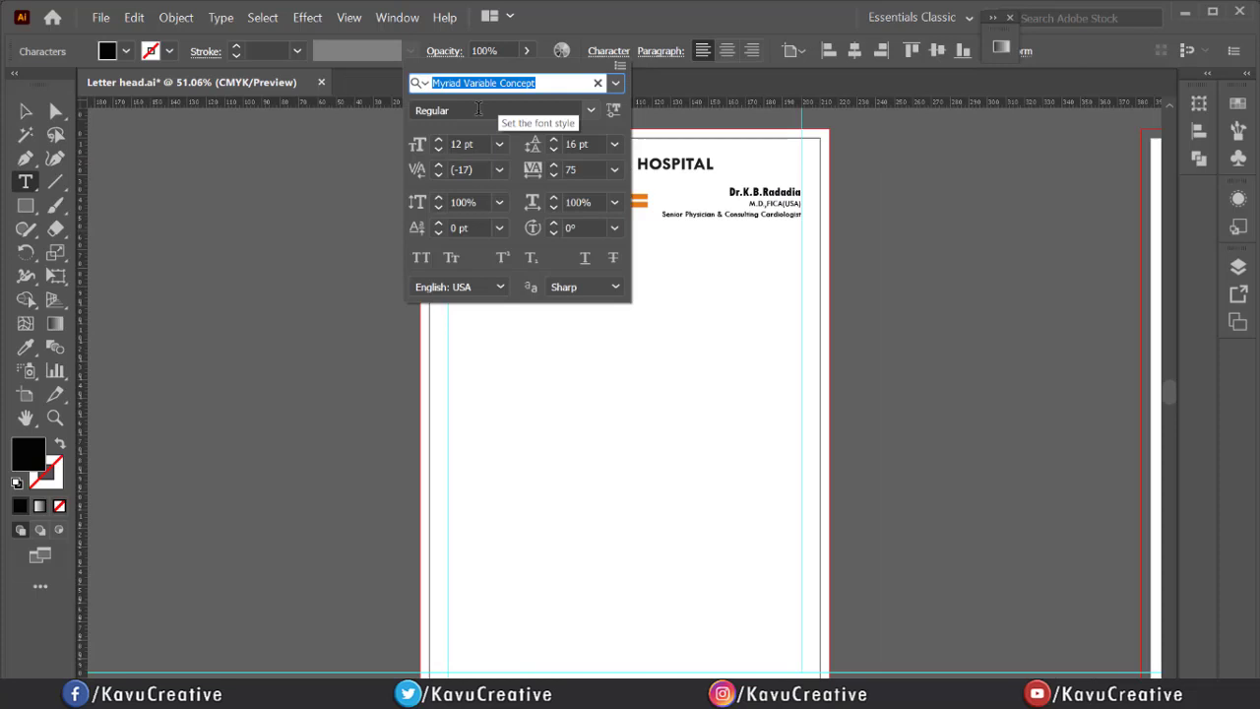
{"action": "mouse_move", "coordinate": [429, 130]}
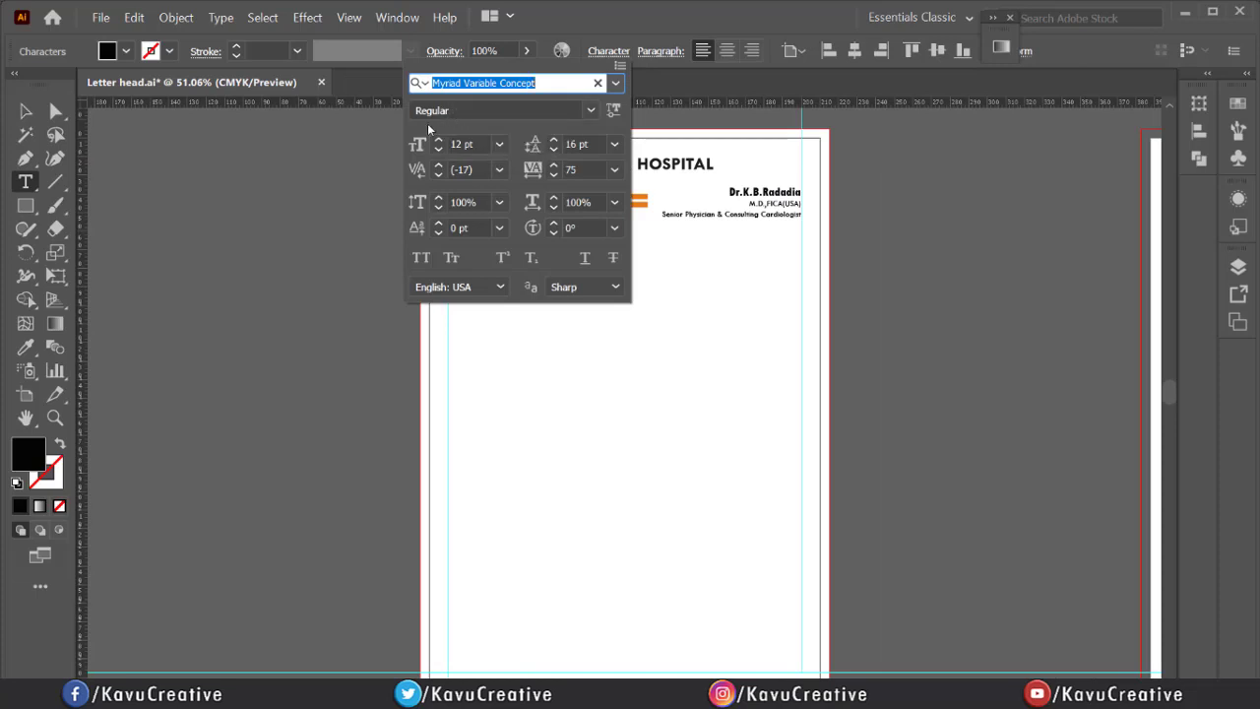
{"action": "mouse_move", "coordinate": [701, 51]}
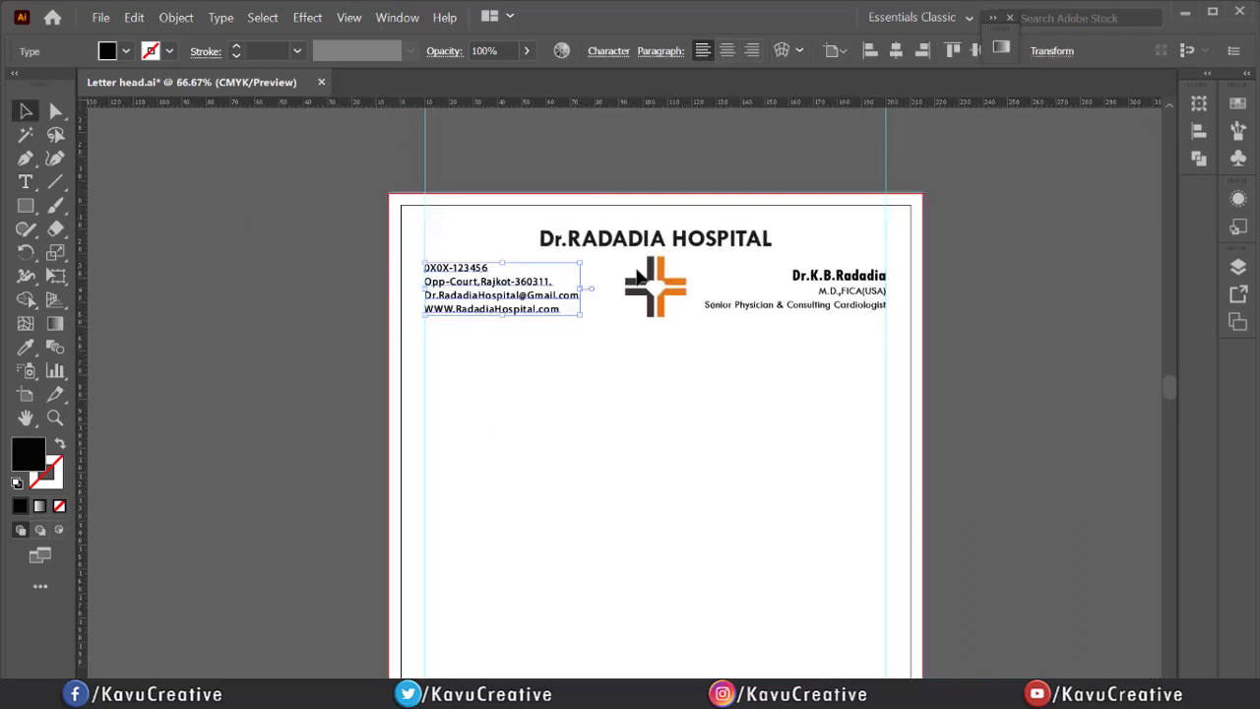
{"action": "left_click", "coordinate": [254, 361]}
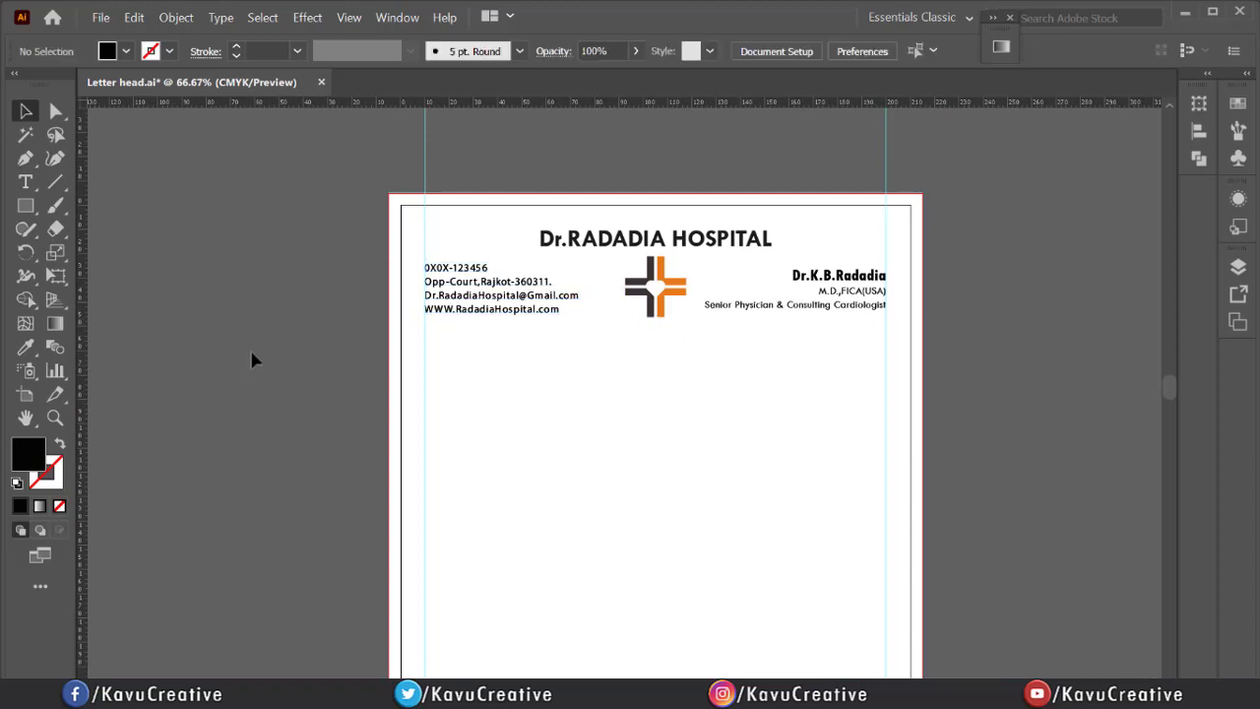
{"action": "mouse_move", "coordinate": [299, 268]}
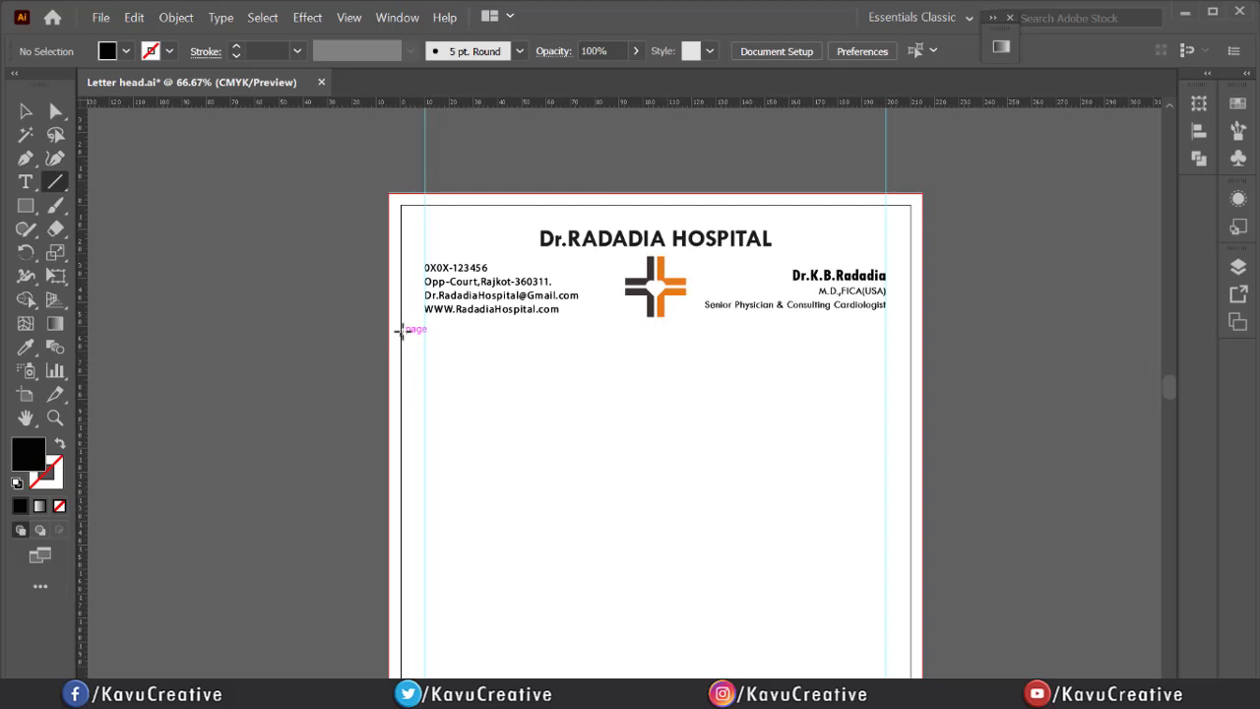
Draw a horizontal divider line under the header and colour its stroke orange
{"action": "left_click_drag", "start_coordinate": [402, 331], "coordinate": [831, 322]}
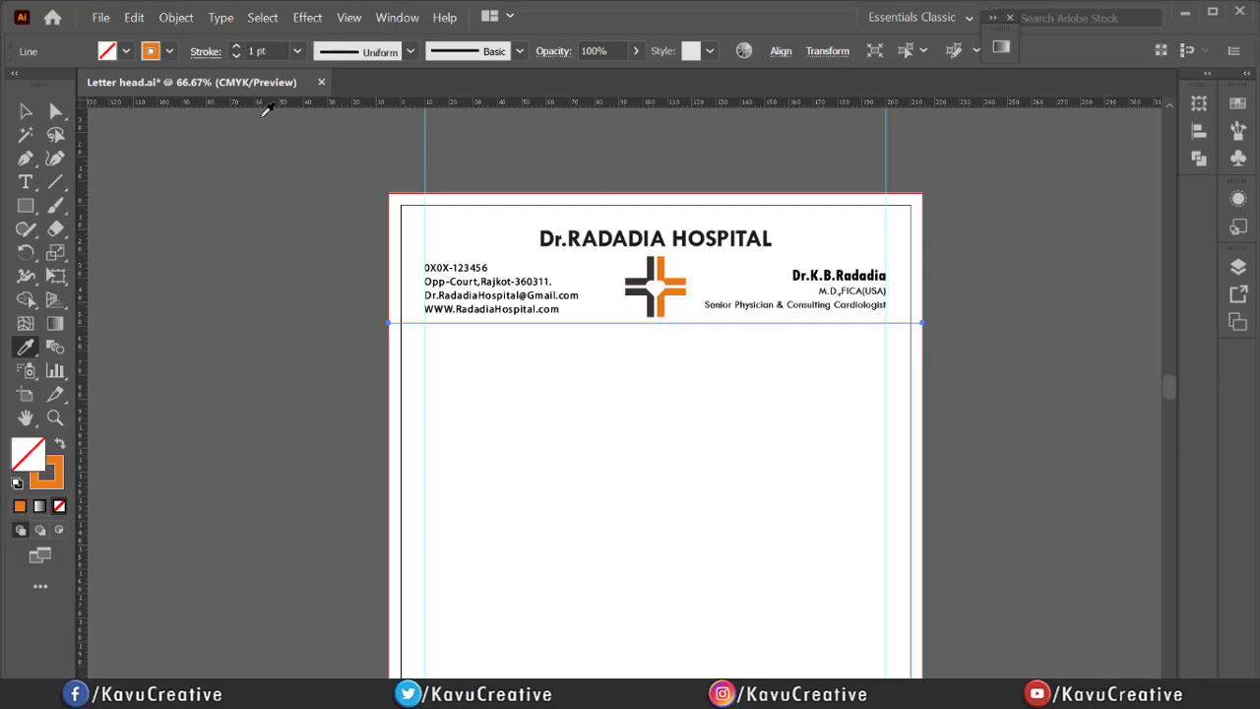
{"action": "left_click", "coordinate": [237, 51]}
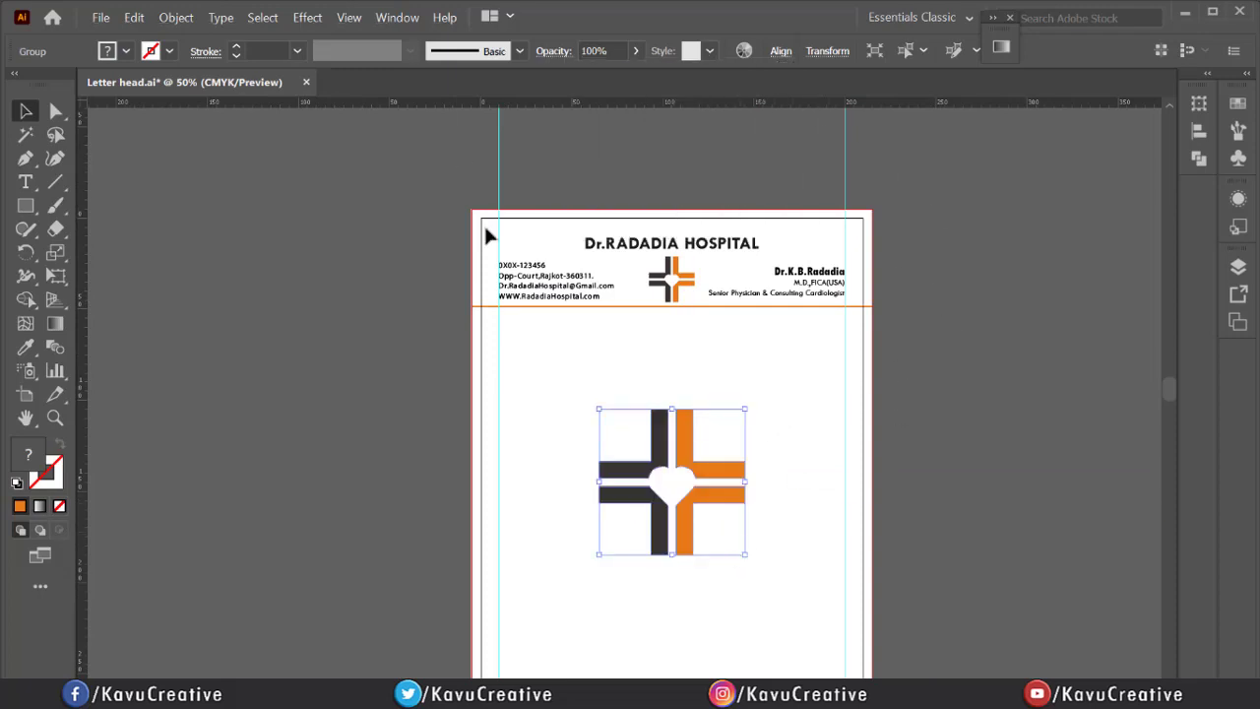
Select the large central logo to lower its opacity to 10% as a watermark
{"action": "left_click", "coordinate": [397, 16]}
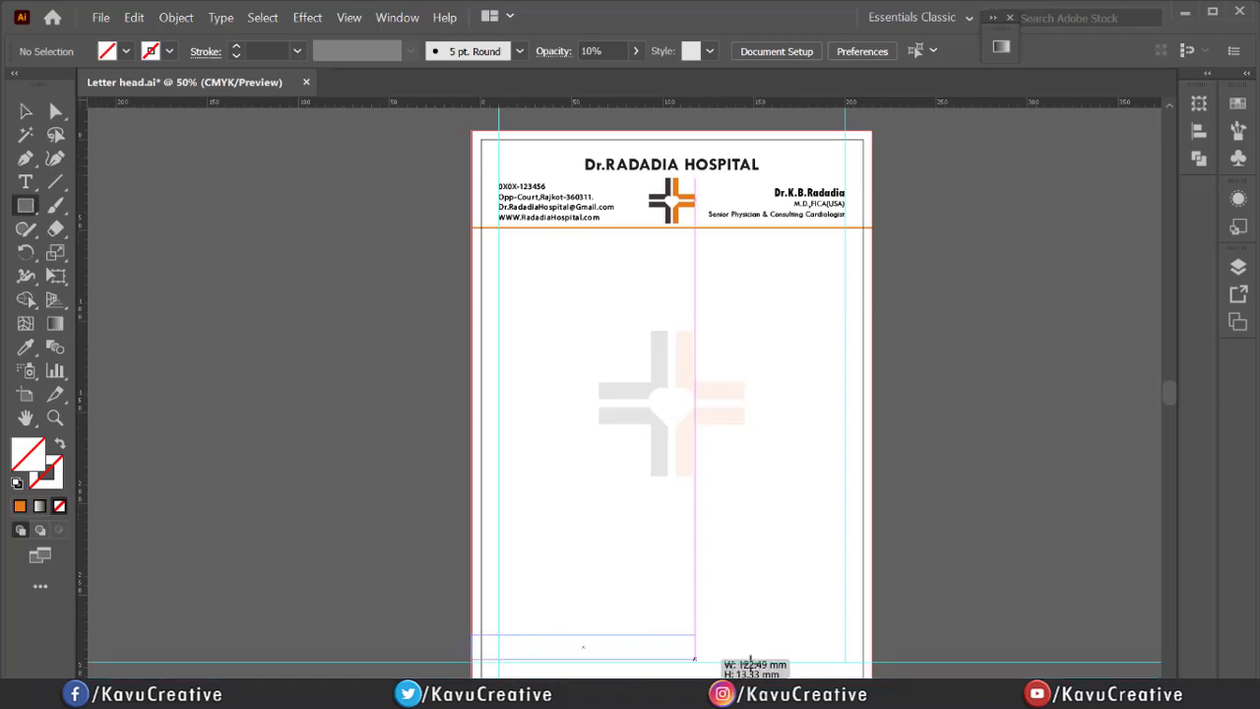
Draw an orange footer bar along the bottom of the page
{"action": "left_click_drag", "start_coordinate": [481, 648], "coordinate": [864, 648]}
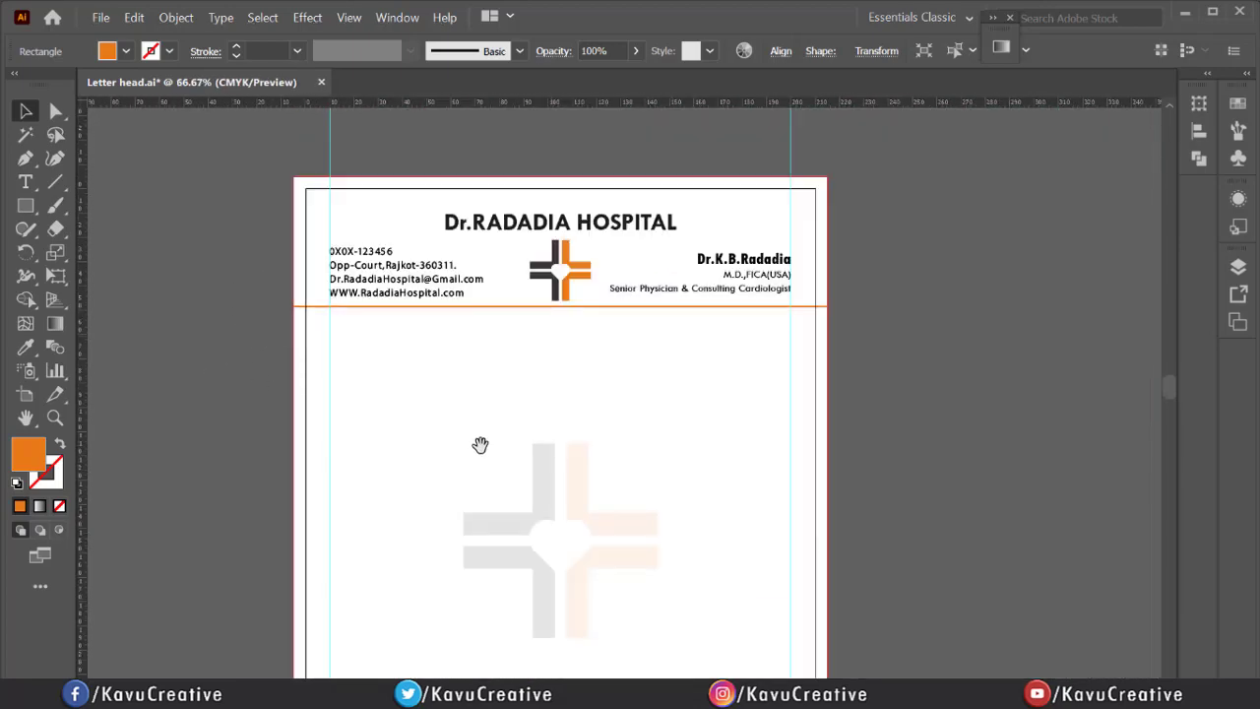
{"action": "scroll", "scroll_direction": "down", "scroll_amount": 3}
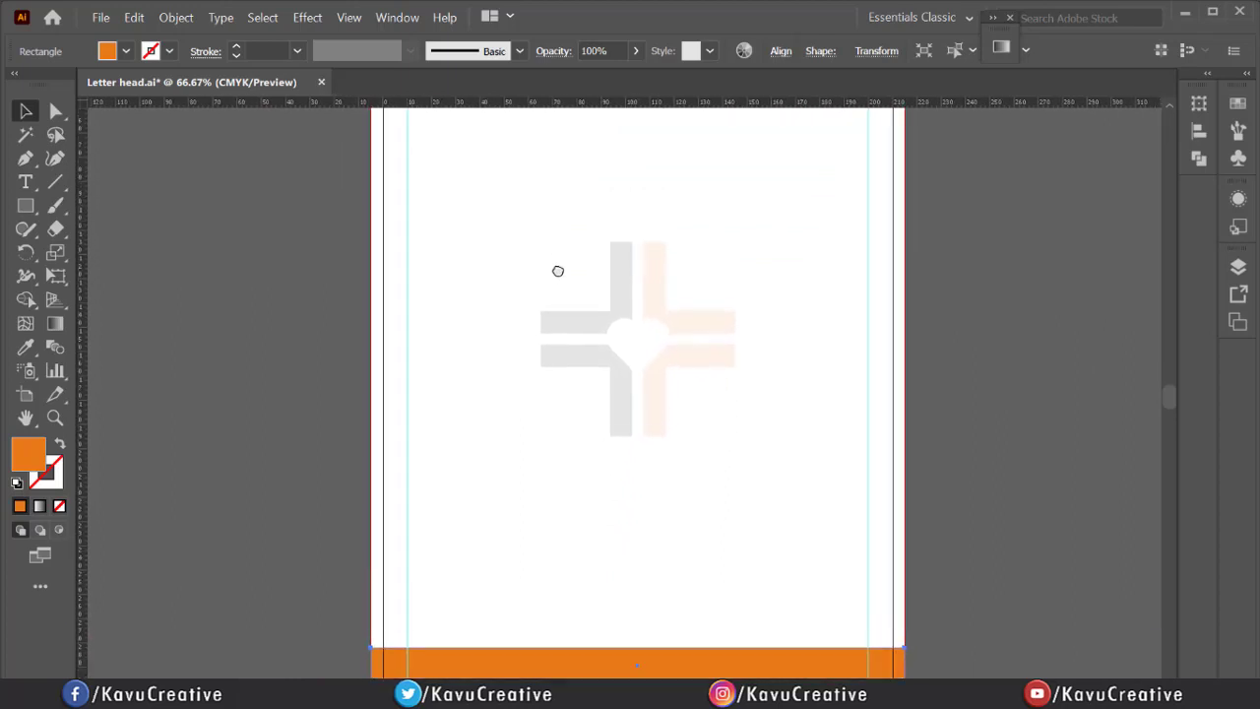